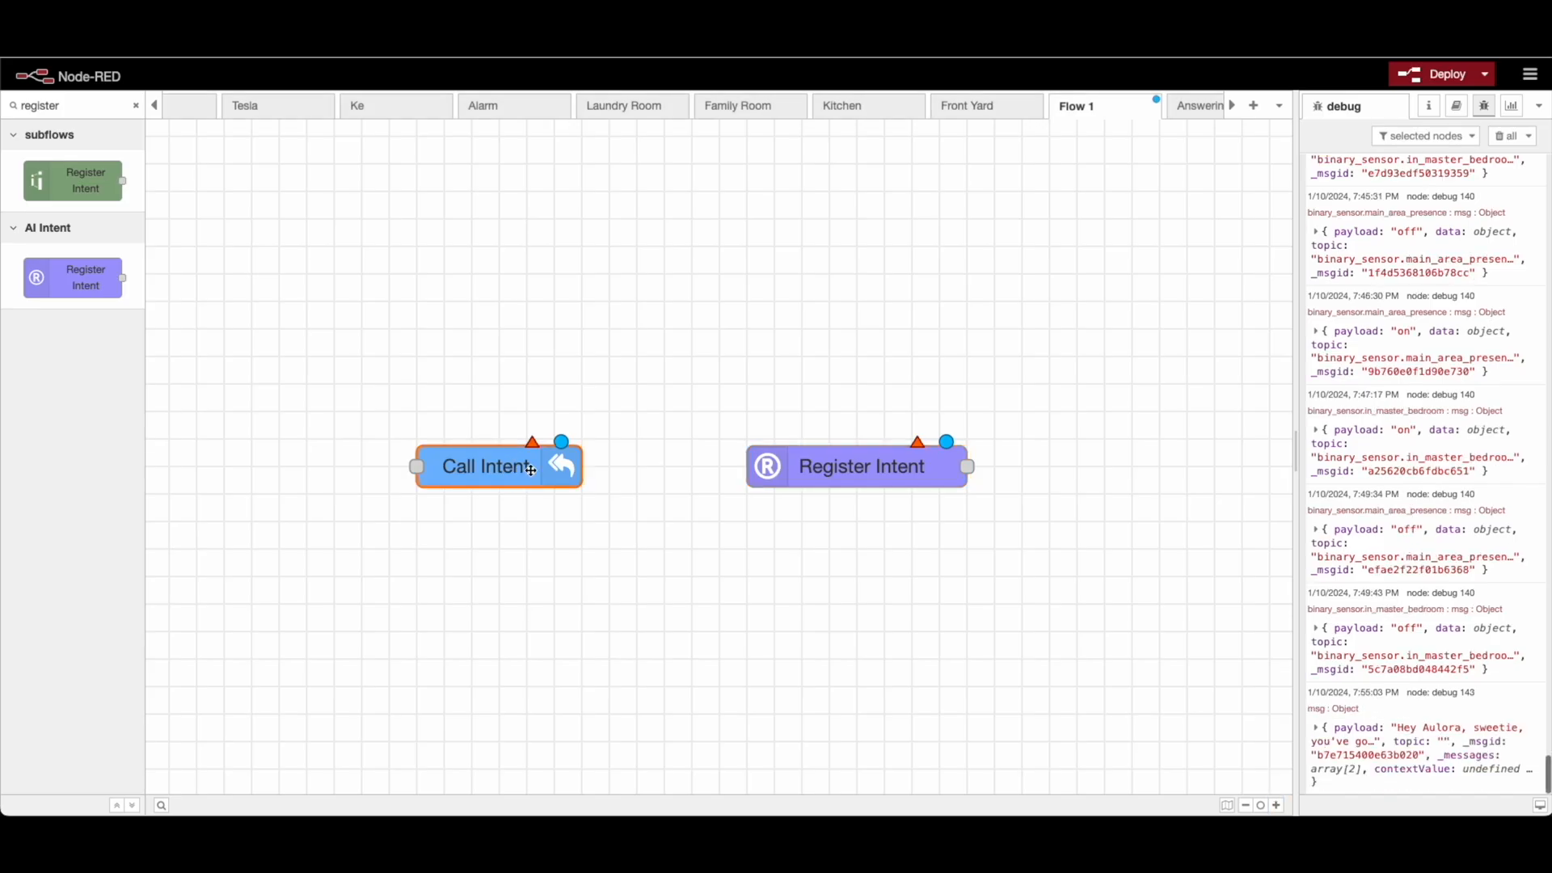
Step: Select the Call Intent and Register Intent nodes, then find the example flow combining them
left_click(860, 467)
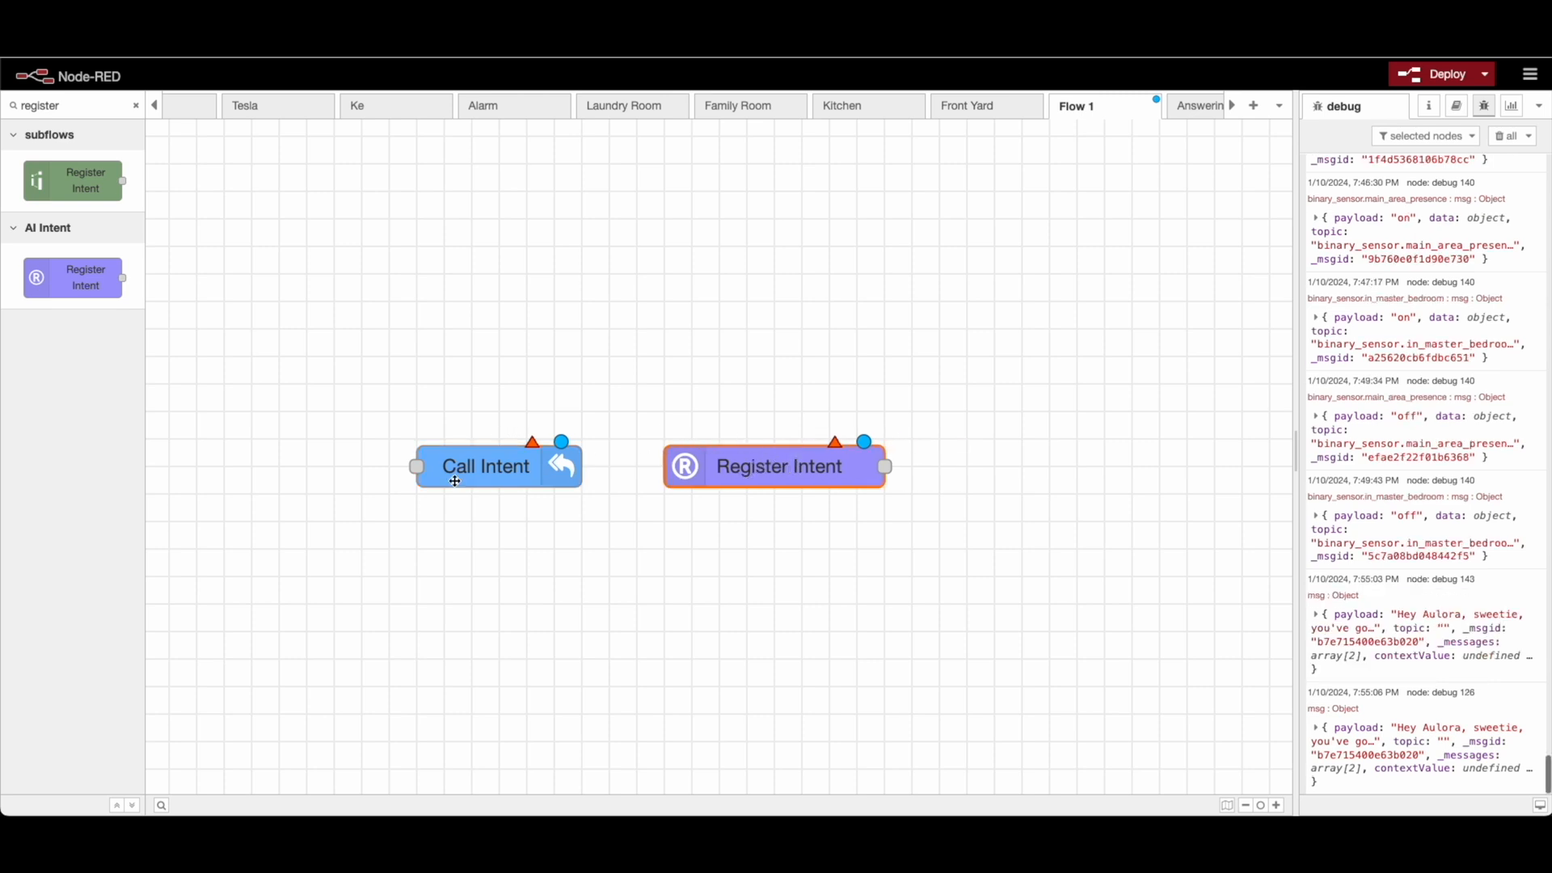
left_click_drag(455, 481, 921, 512)
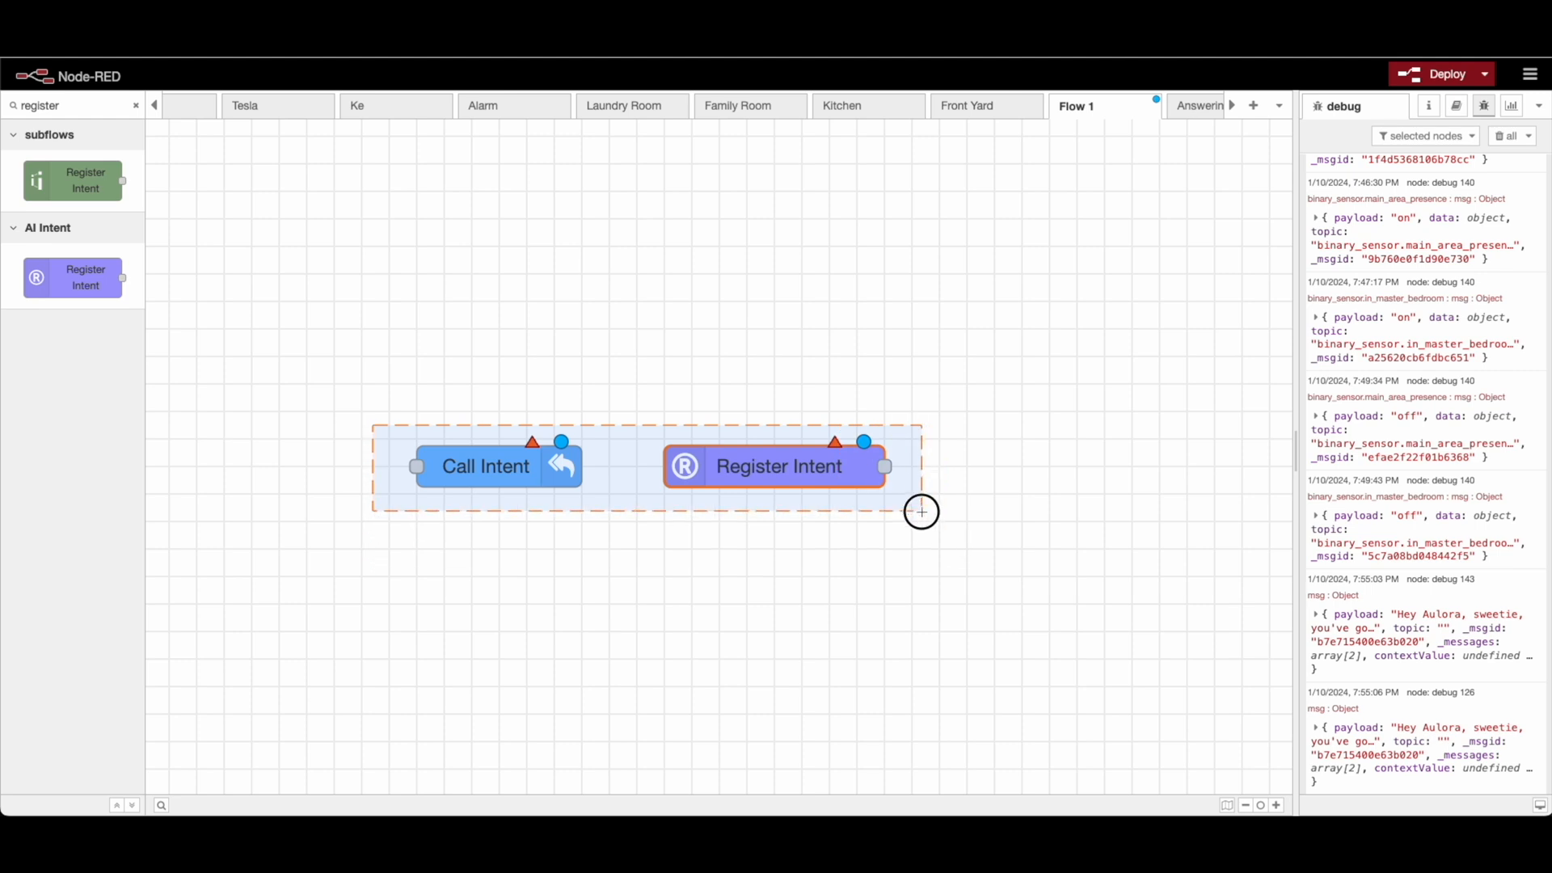
type("link")
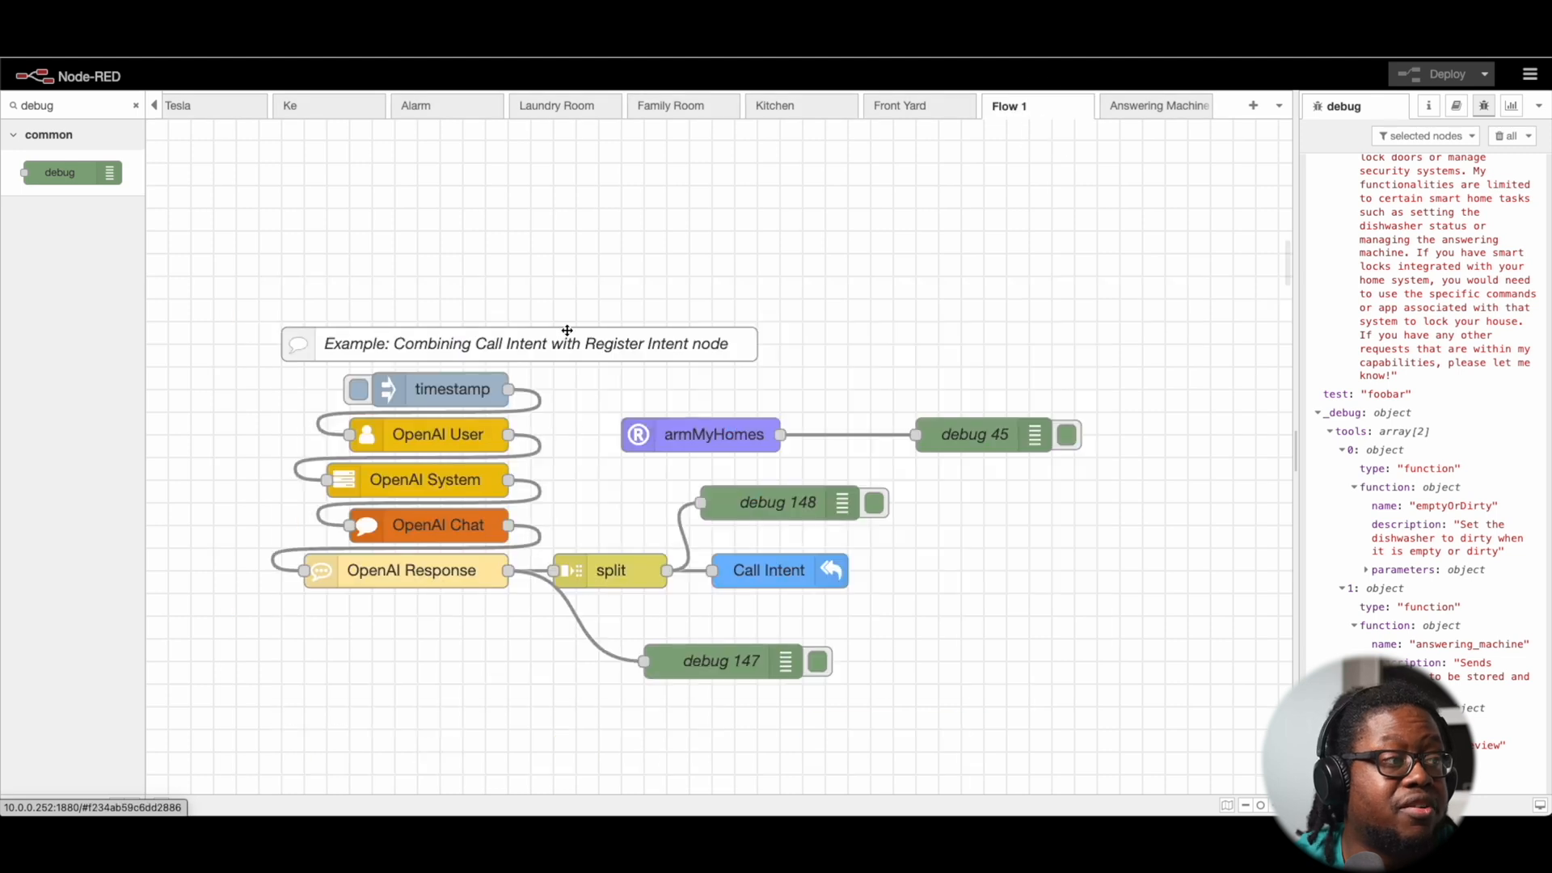
scroll("down", 3)
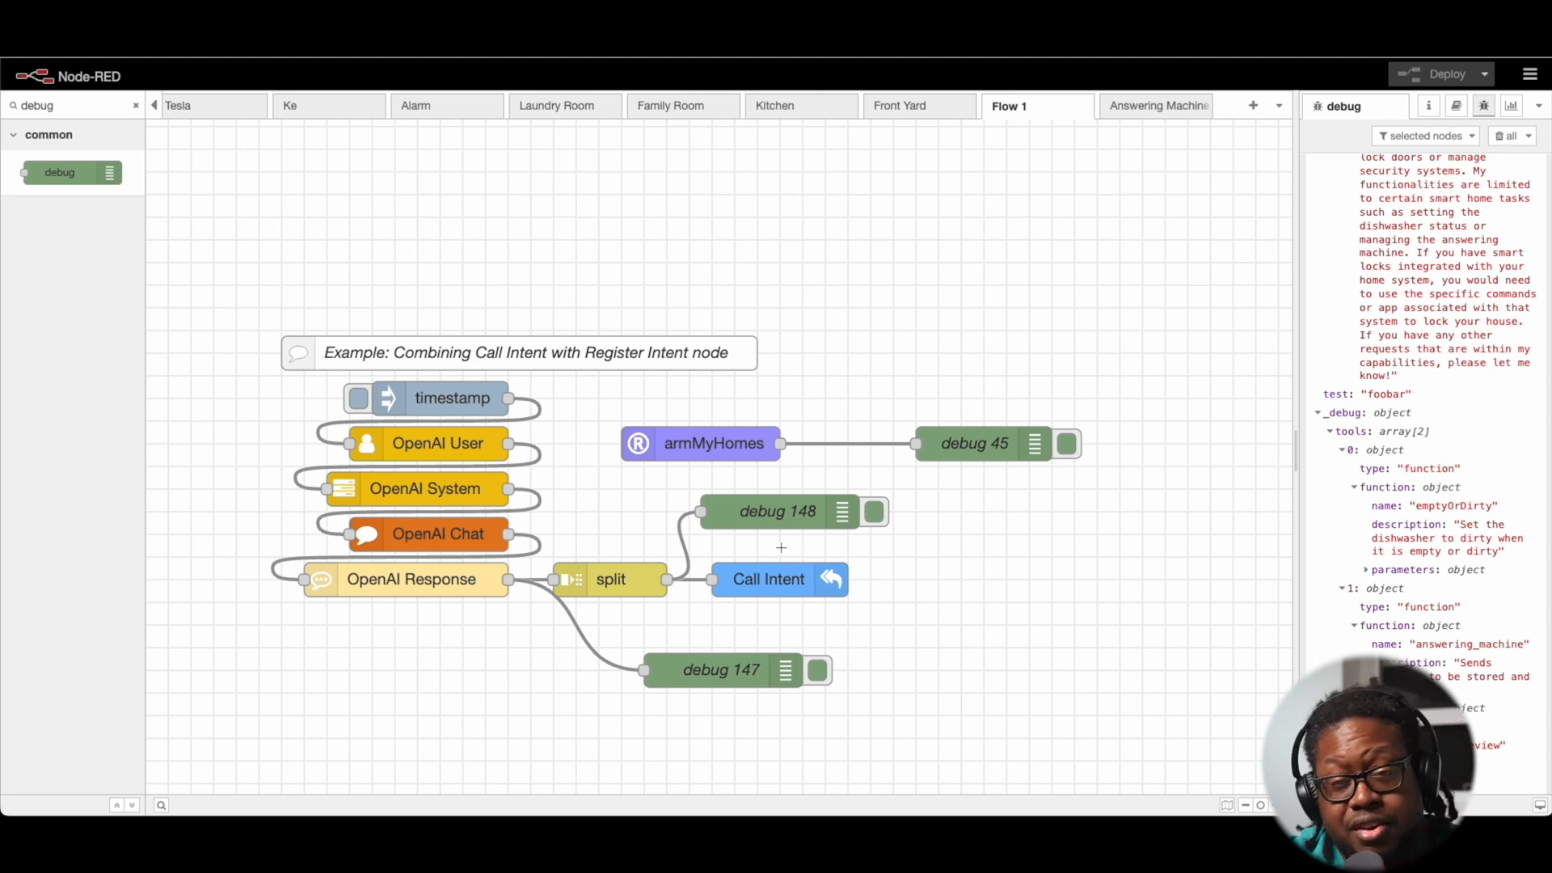
mouse_move(781, 579)
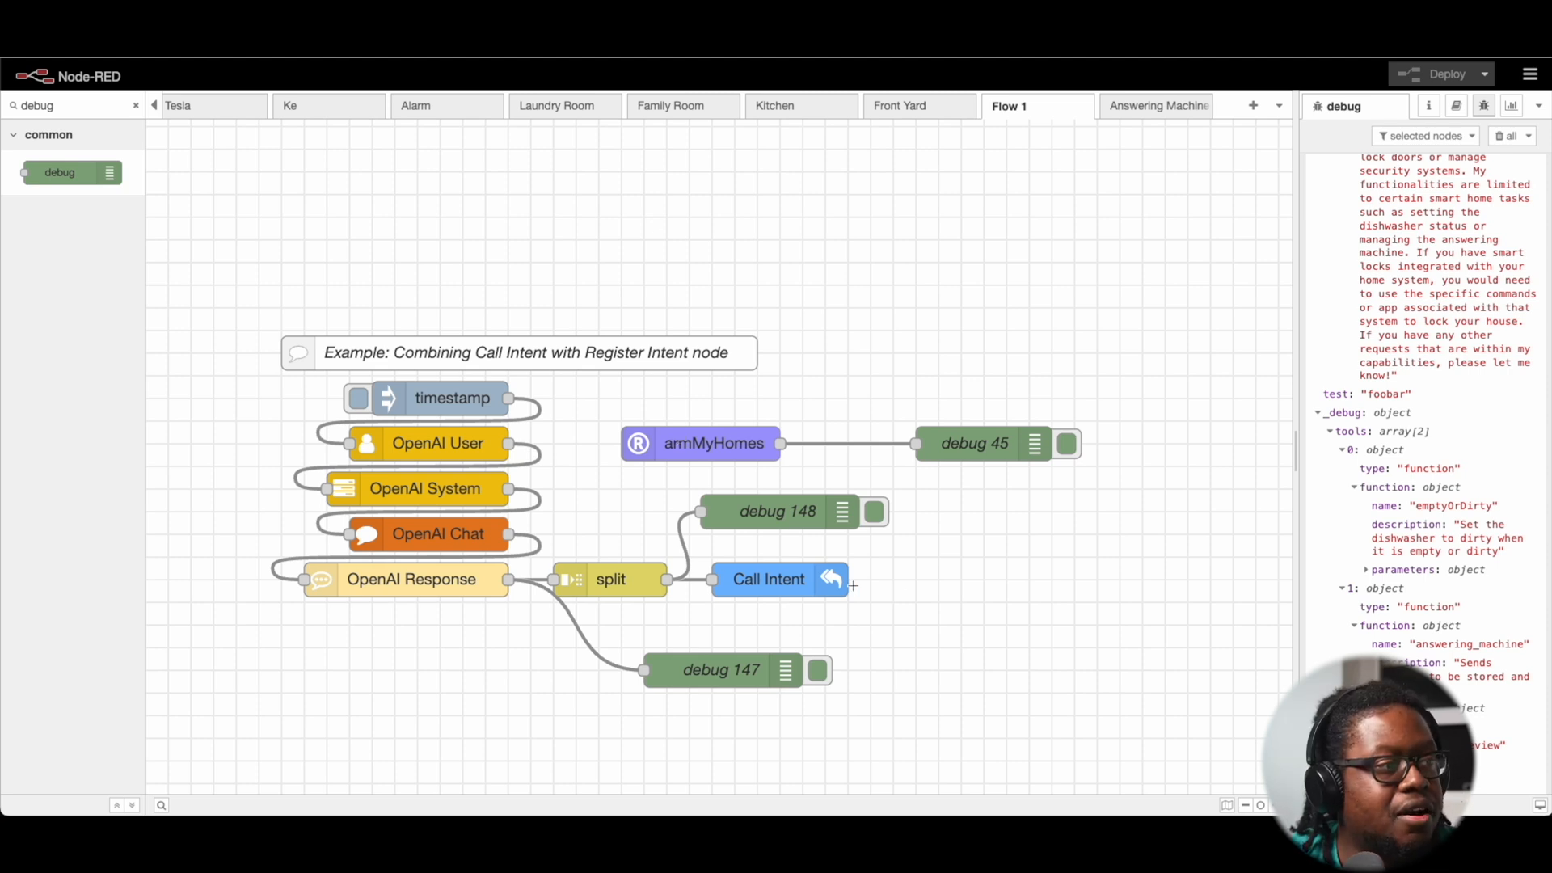
double_click(768, 579)
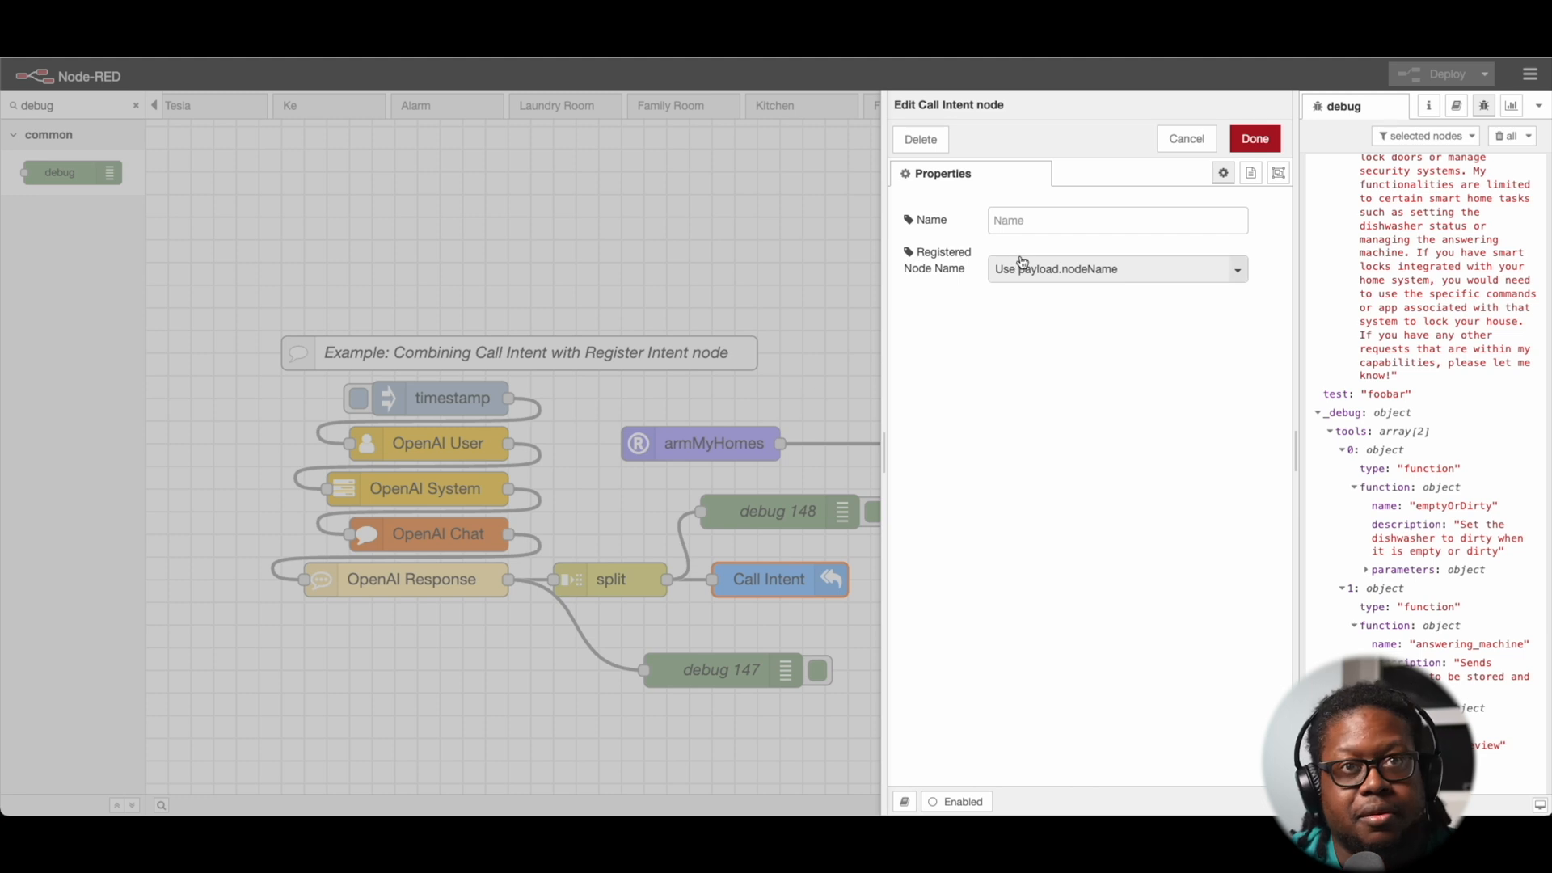
mouse_move(557, 474)
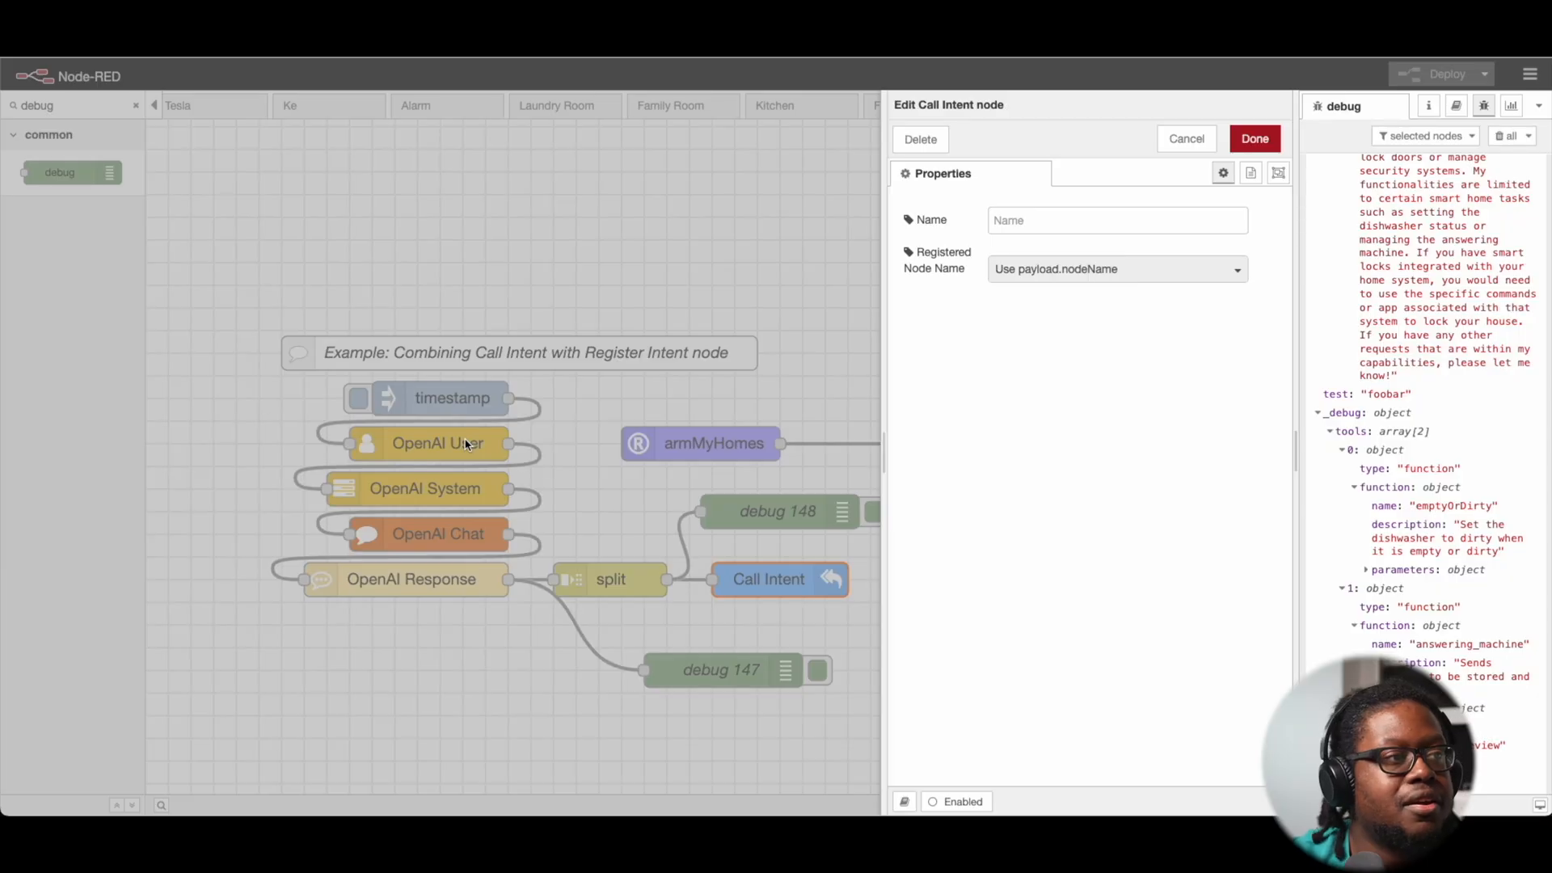
mouse_move(790, 485)
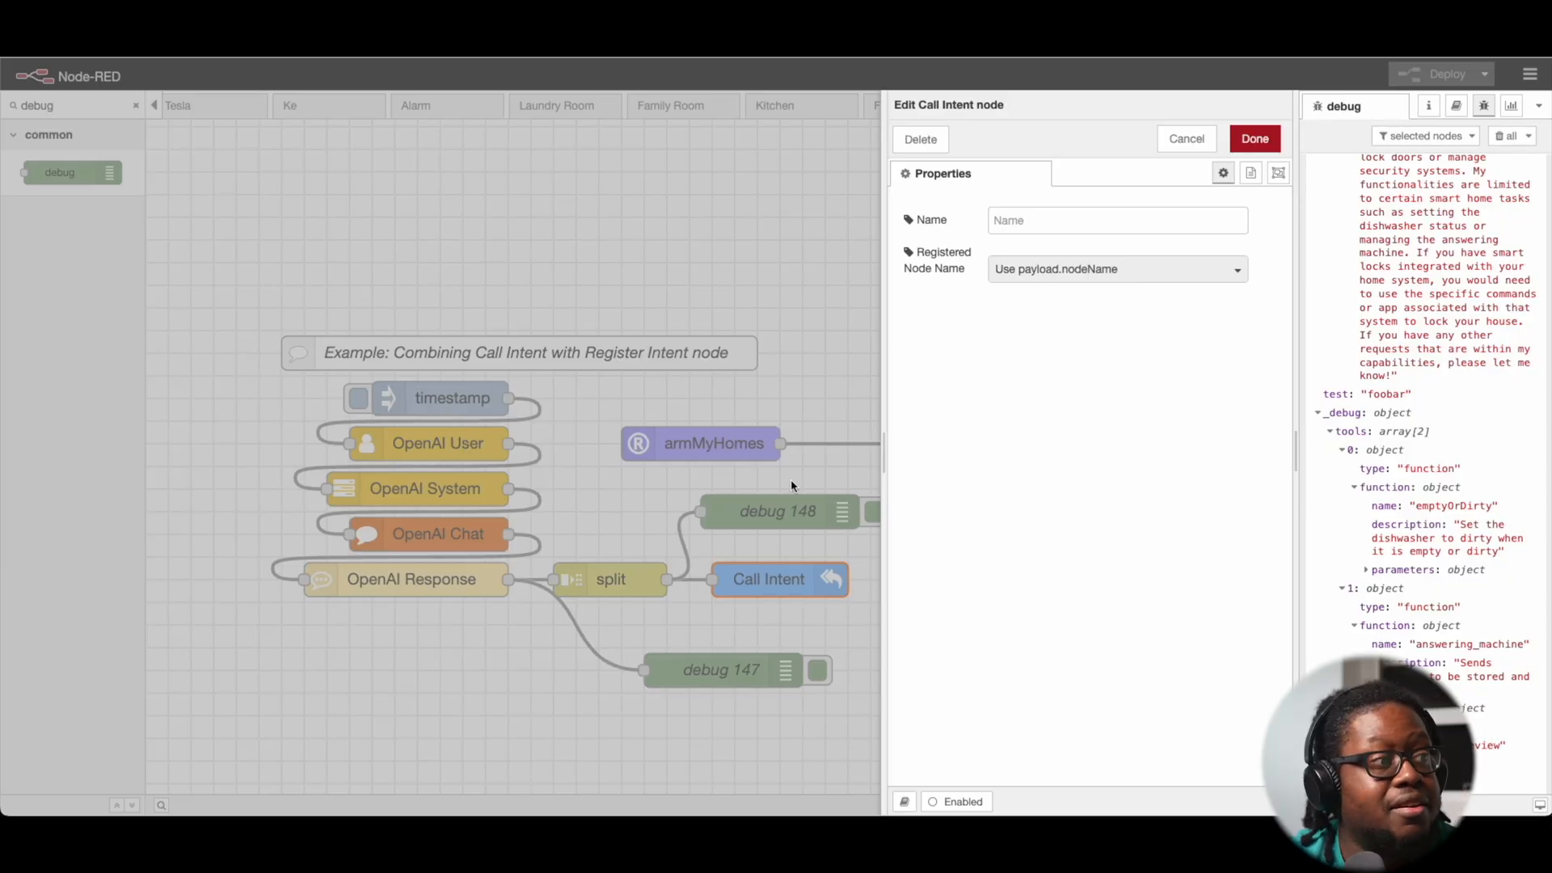
mouse_move(1059, 284)
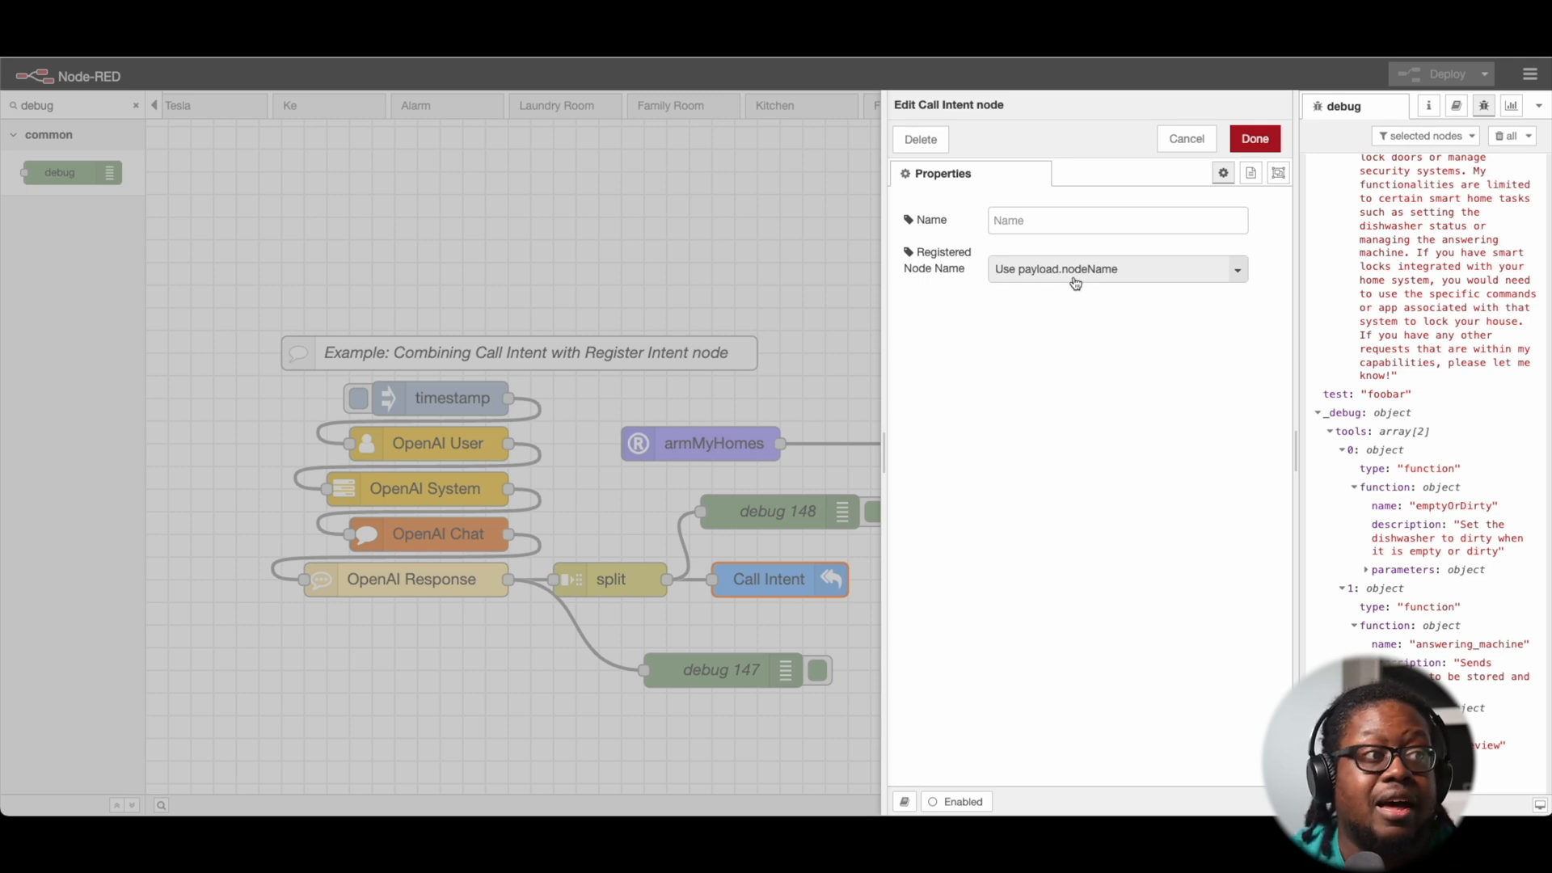
left_click(1253, 139)
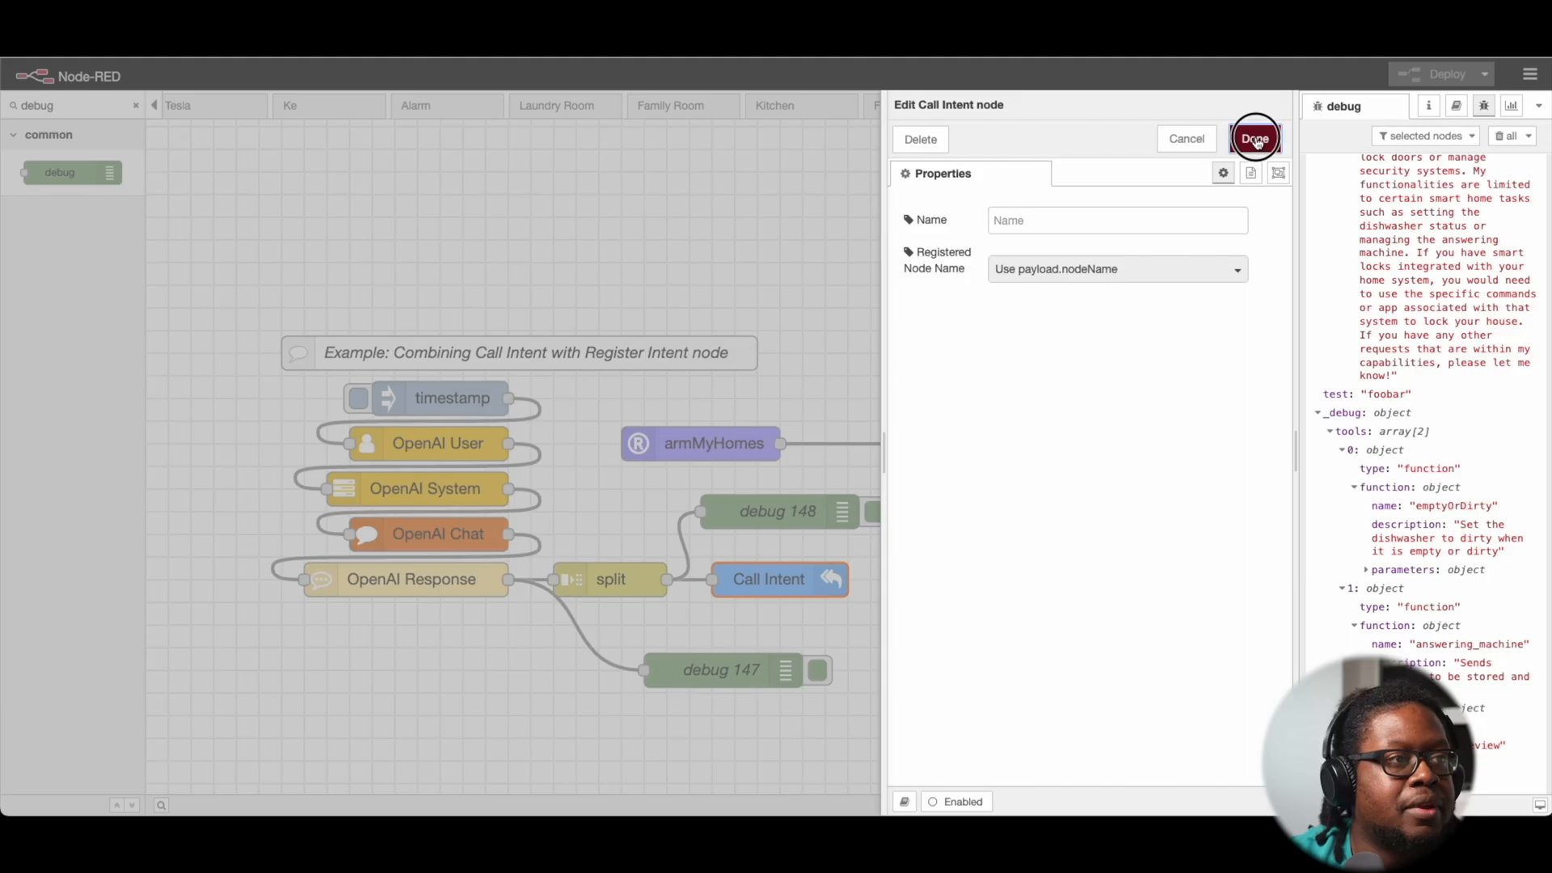
left_click(1254, 138)
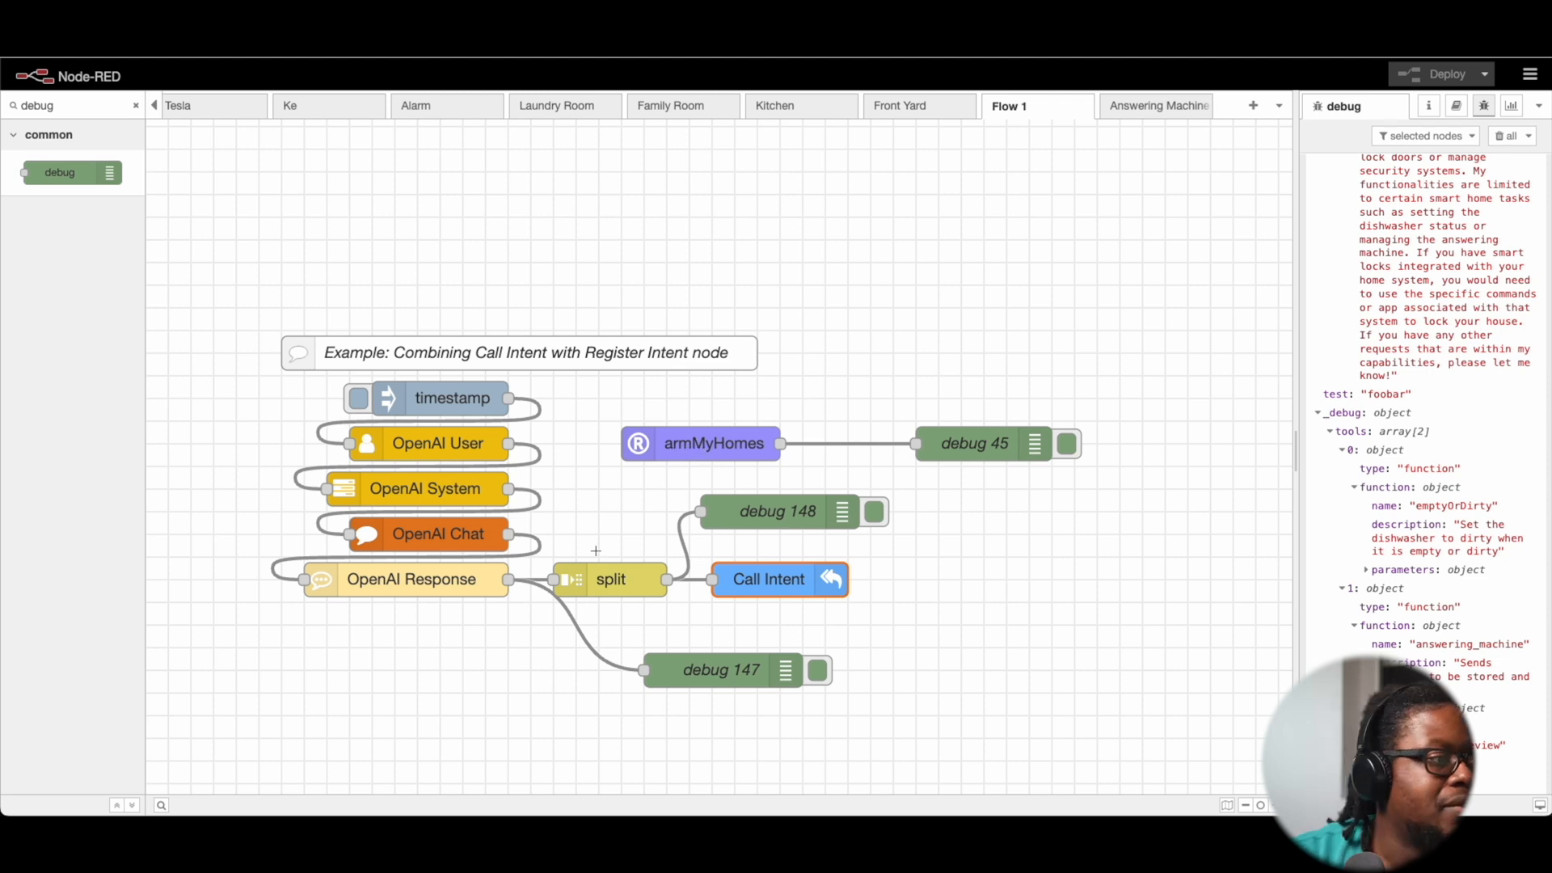
Step: Inject a timestamp and check the OpenAI User prompt 'Lock up the house for me.'
left_click(722, 669)
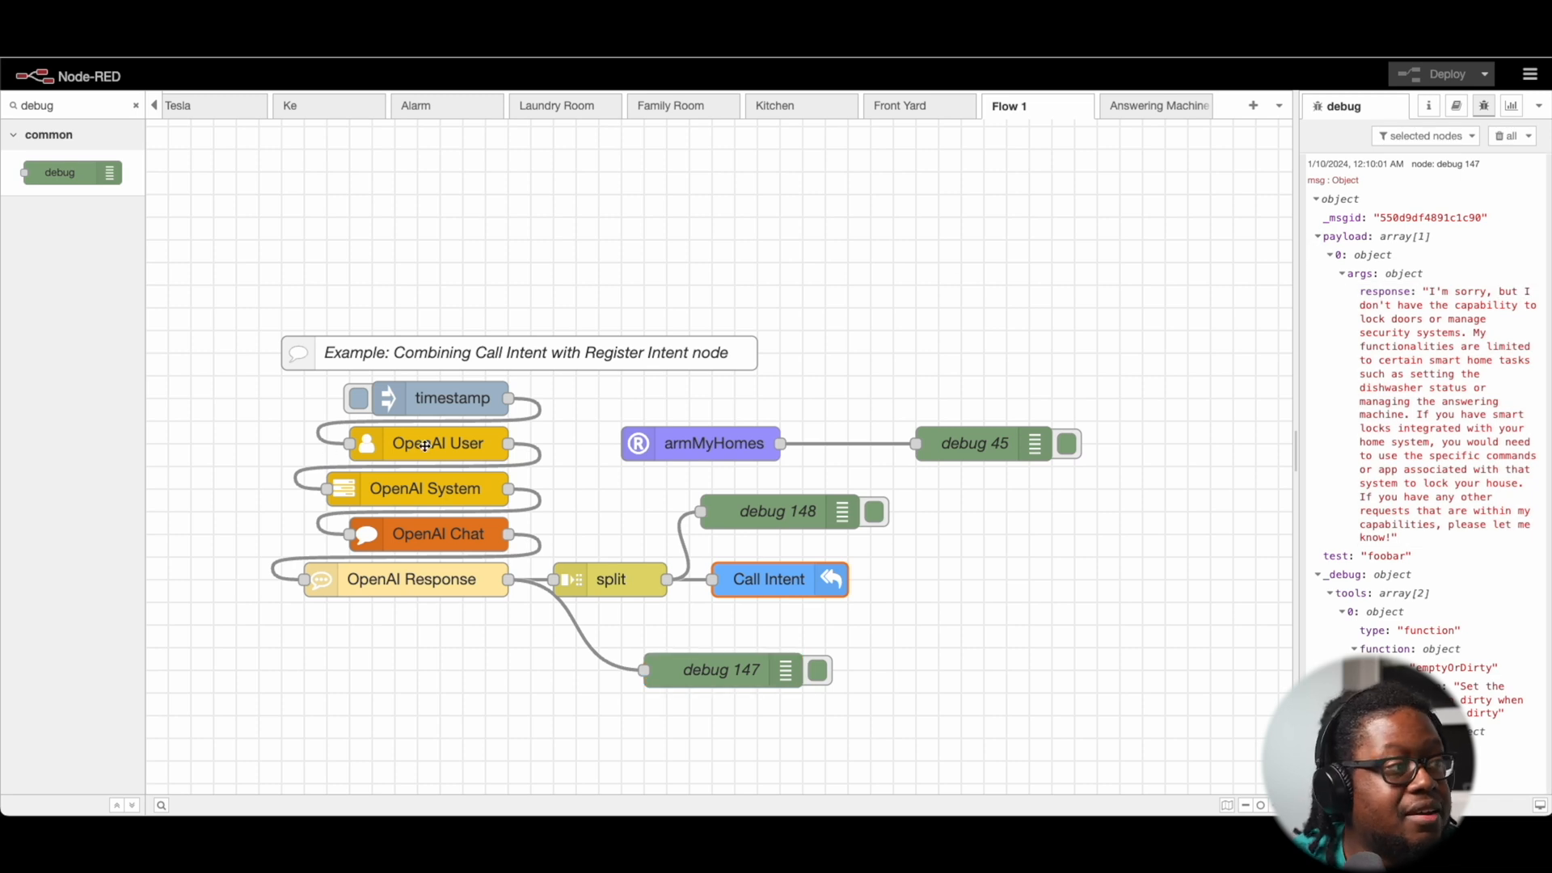
double_click(436, 442)
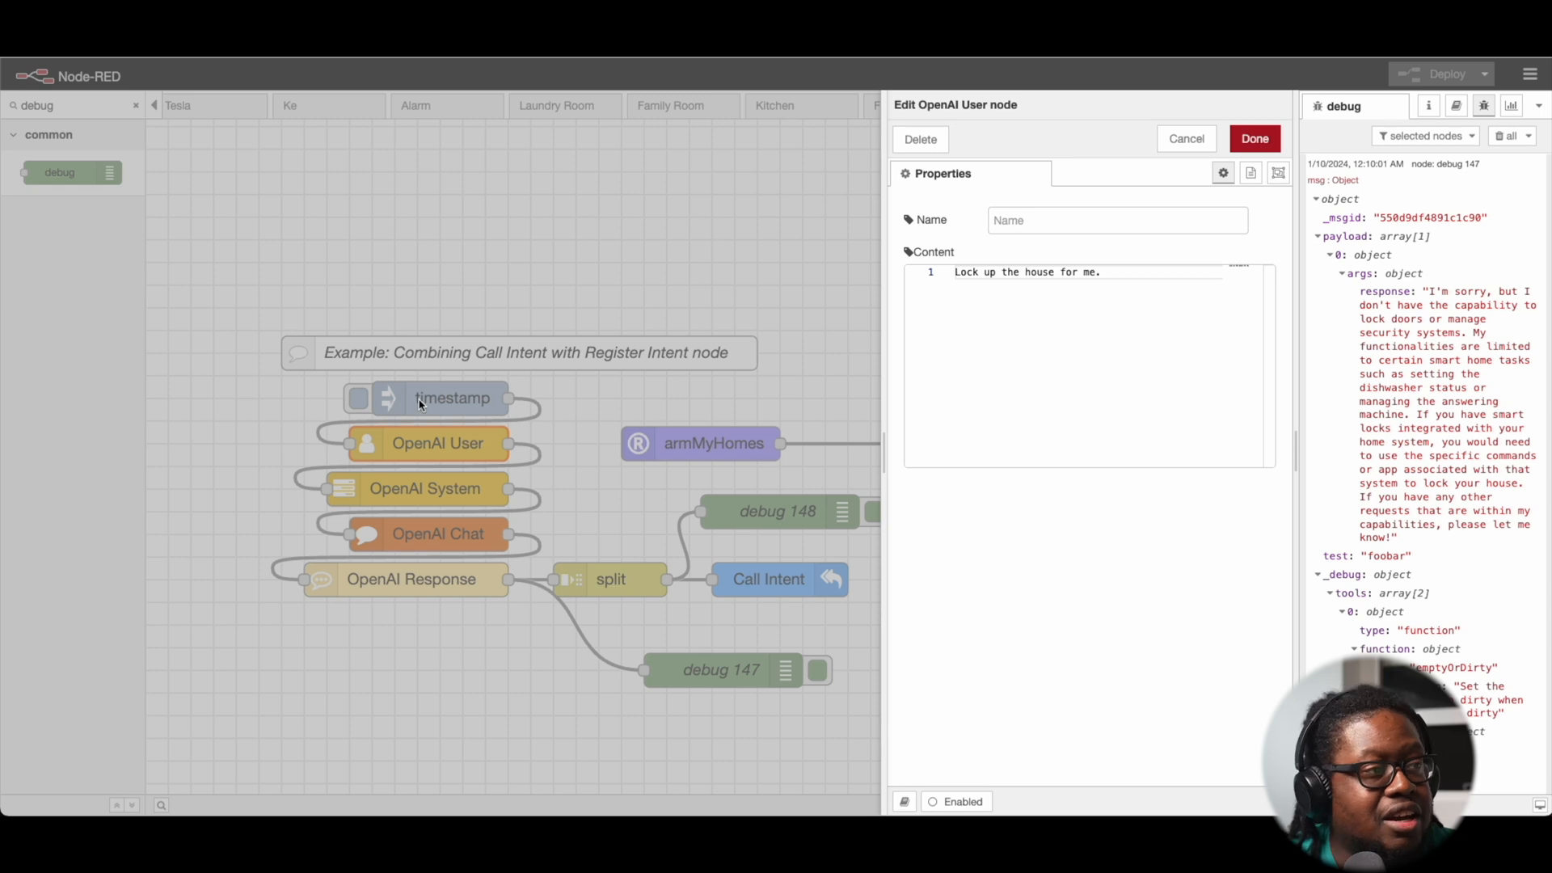
double_click(1020, 273)
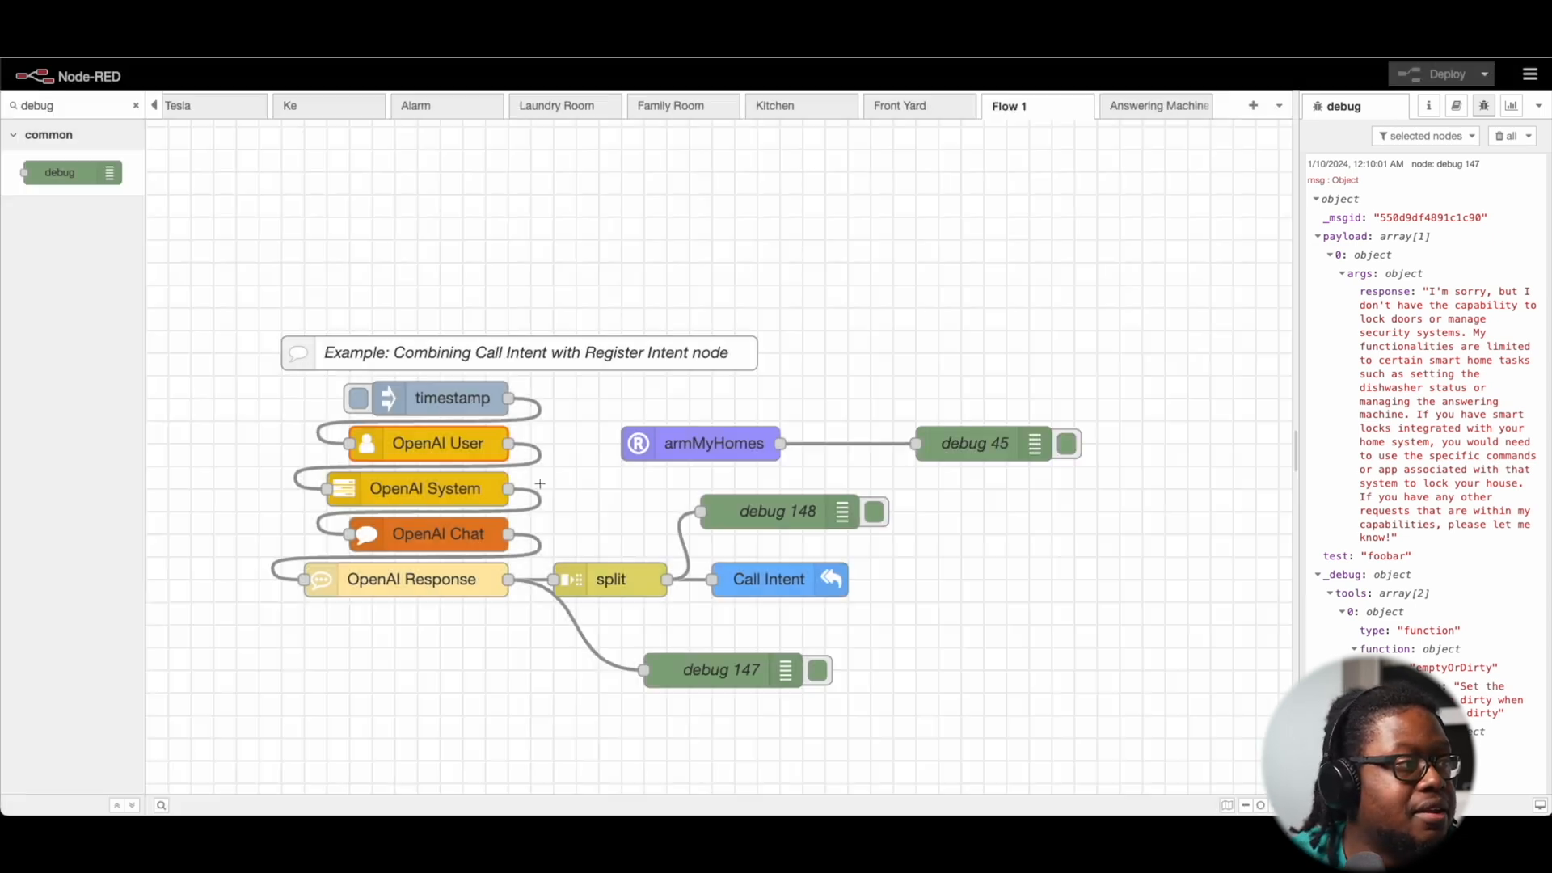
double_click(424, 488)
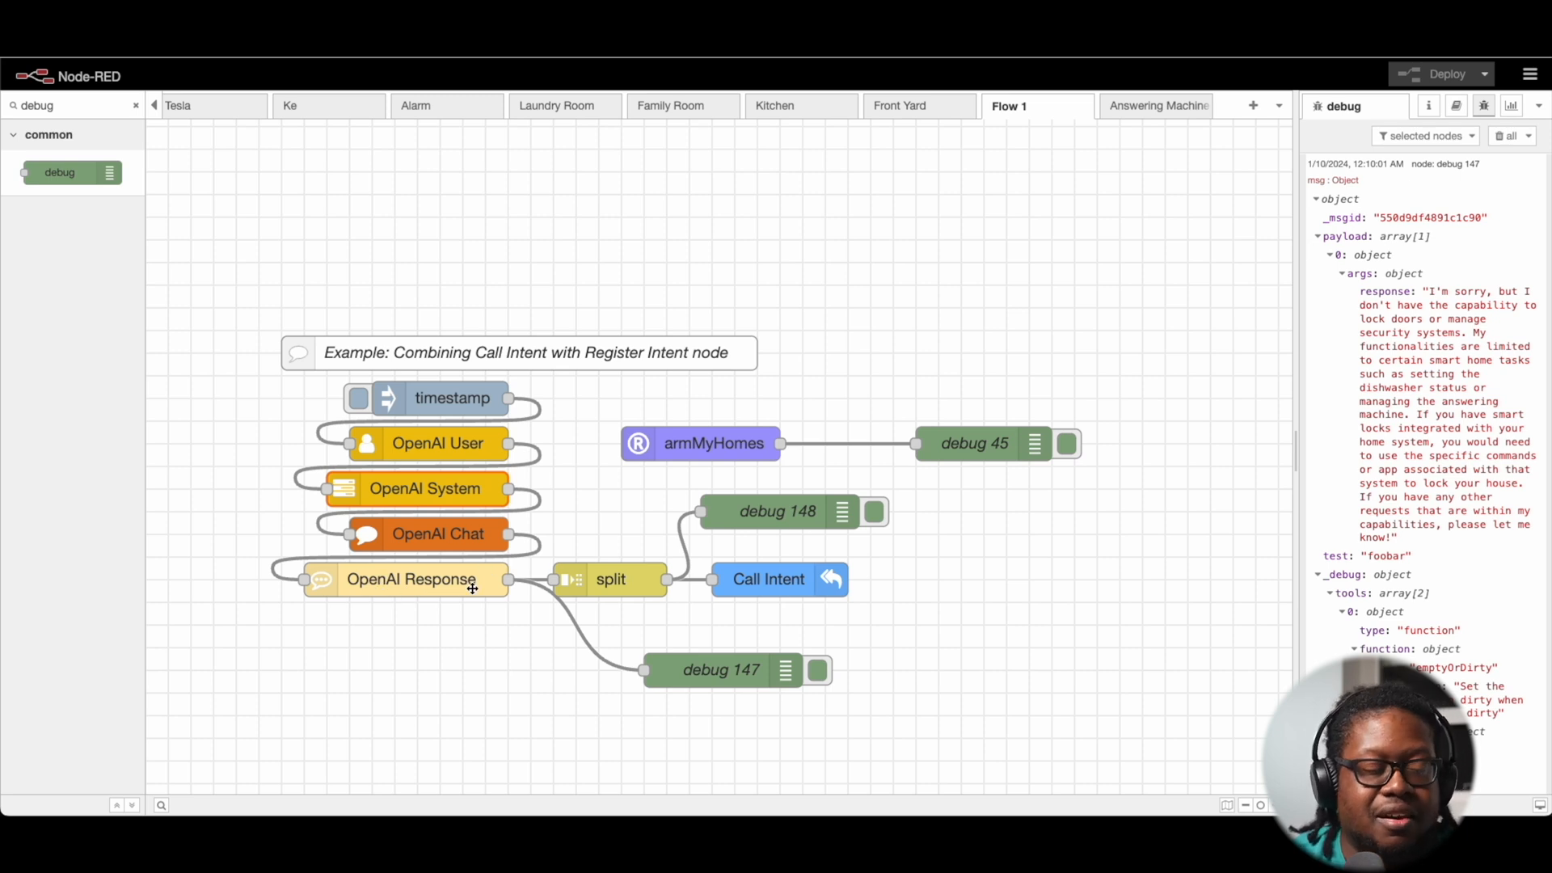
left_click(720, 670)
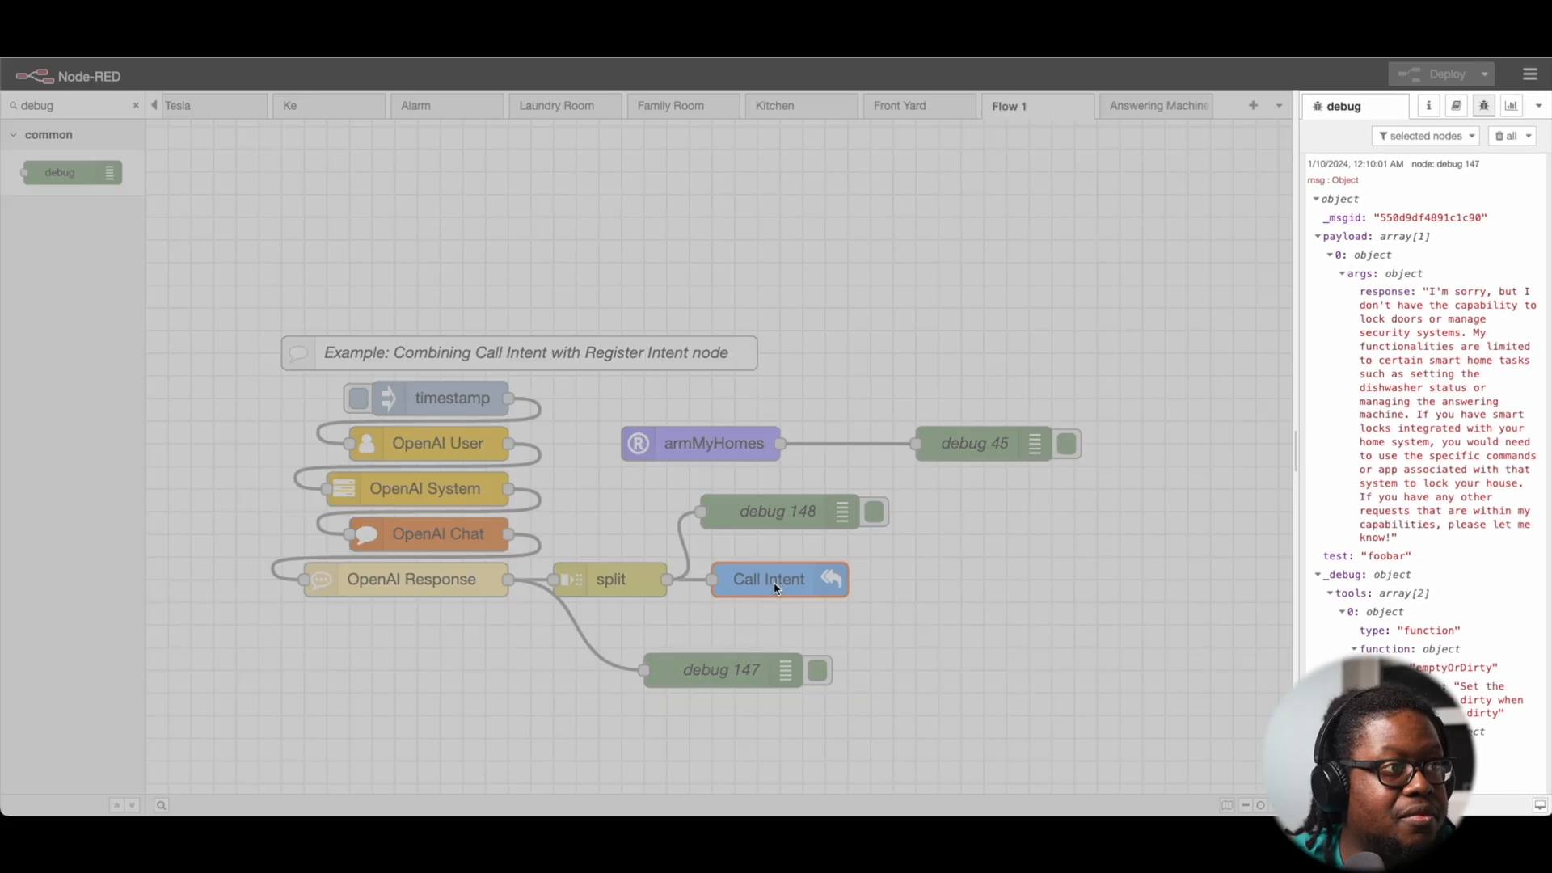
Step: Inspect the Call Intent node's settings and cancel without changes
double_click(777, 579)
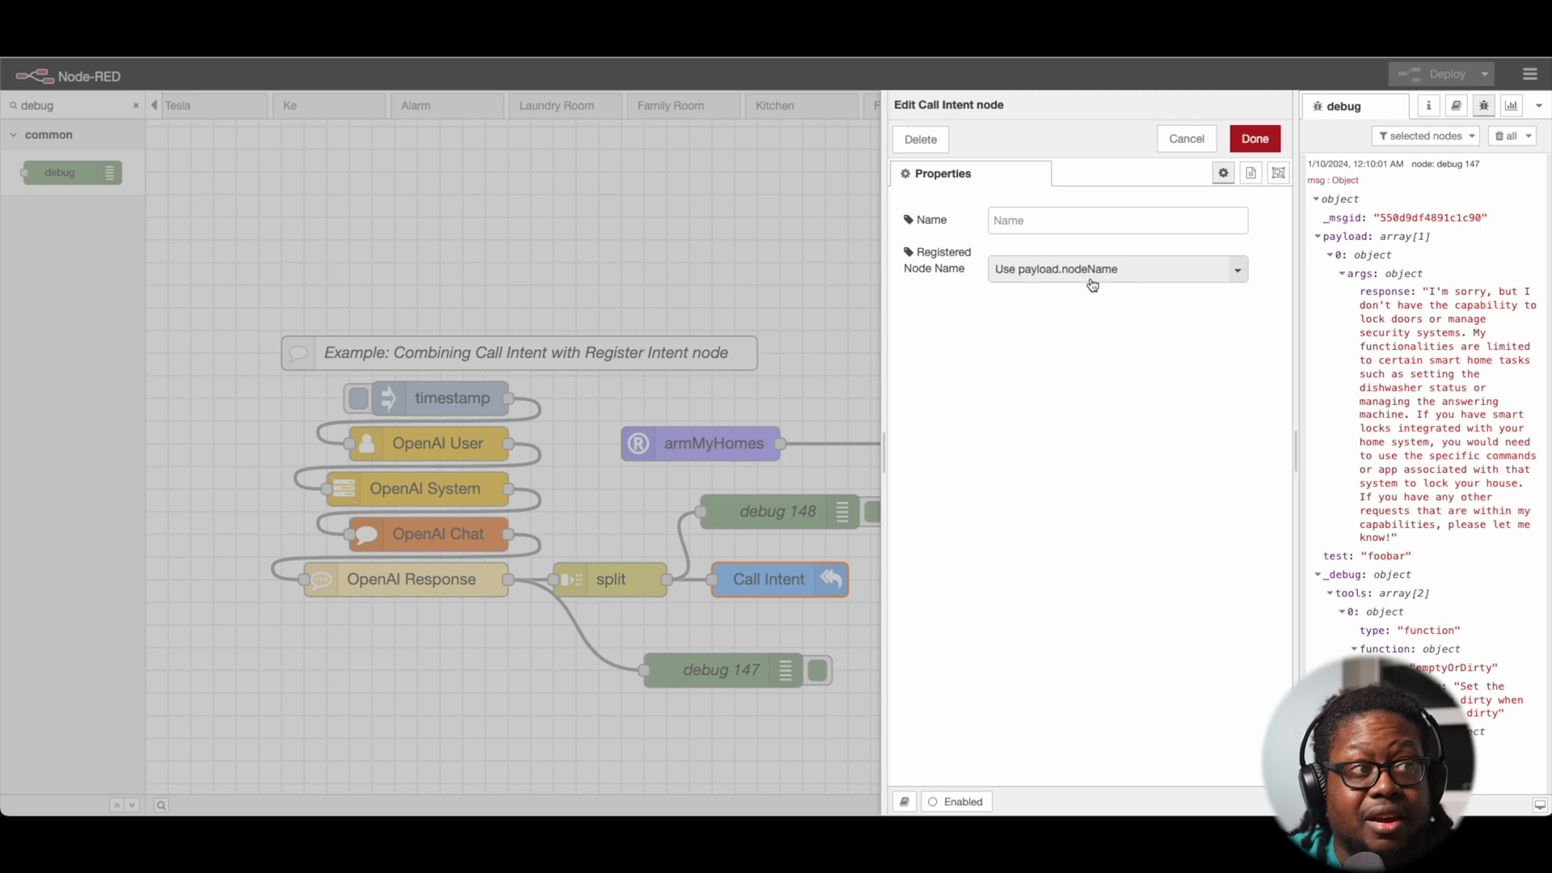
mouse_move(1216, 124)
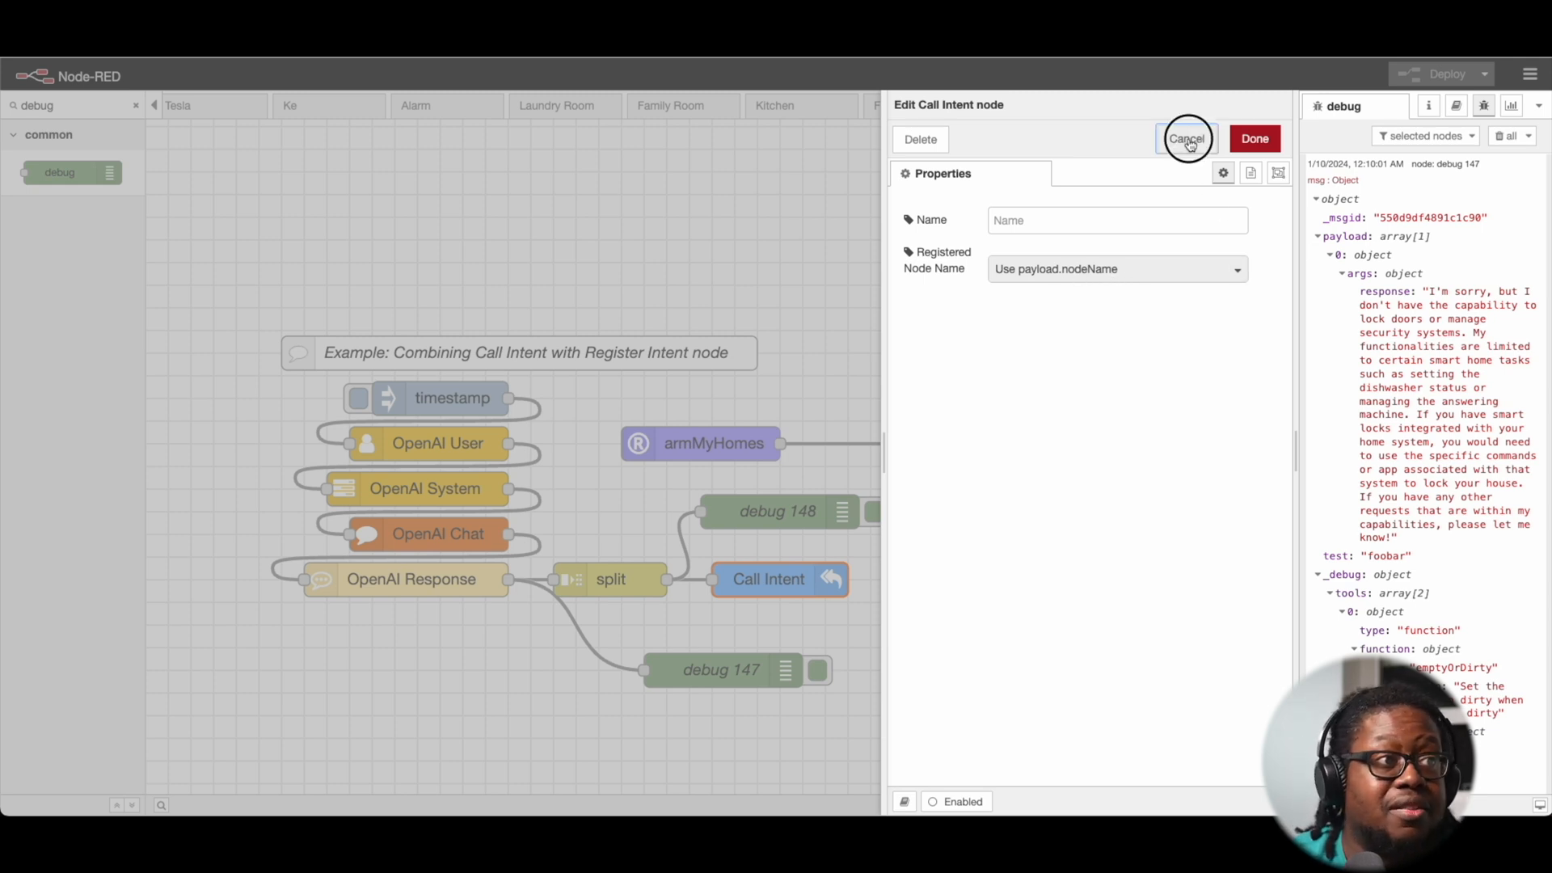
left_click(1185, 138)
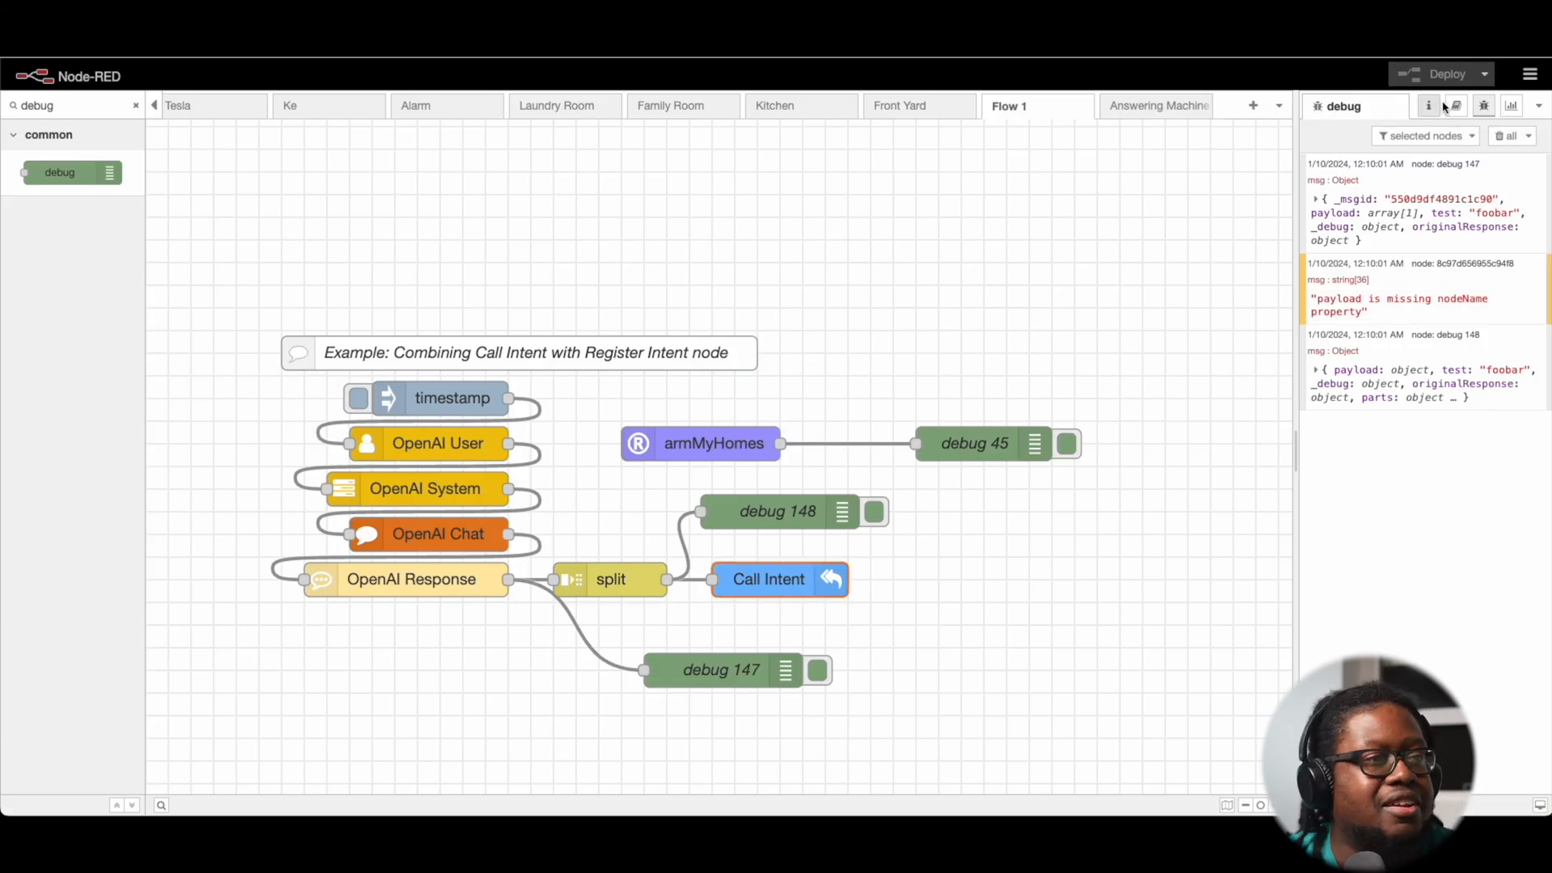
Step: Use Manage palette to update node-red-contrib-ai-intent to 1.1.41 and confirm
left_click(1529, 75)
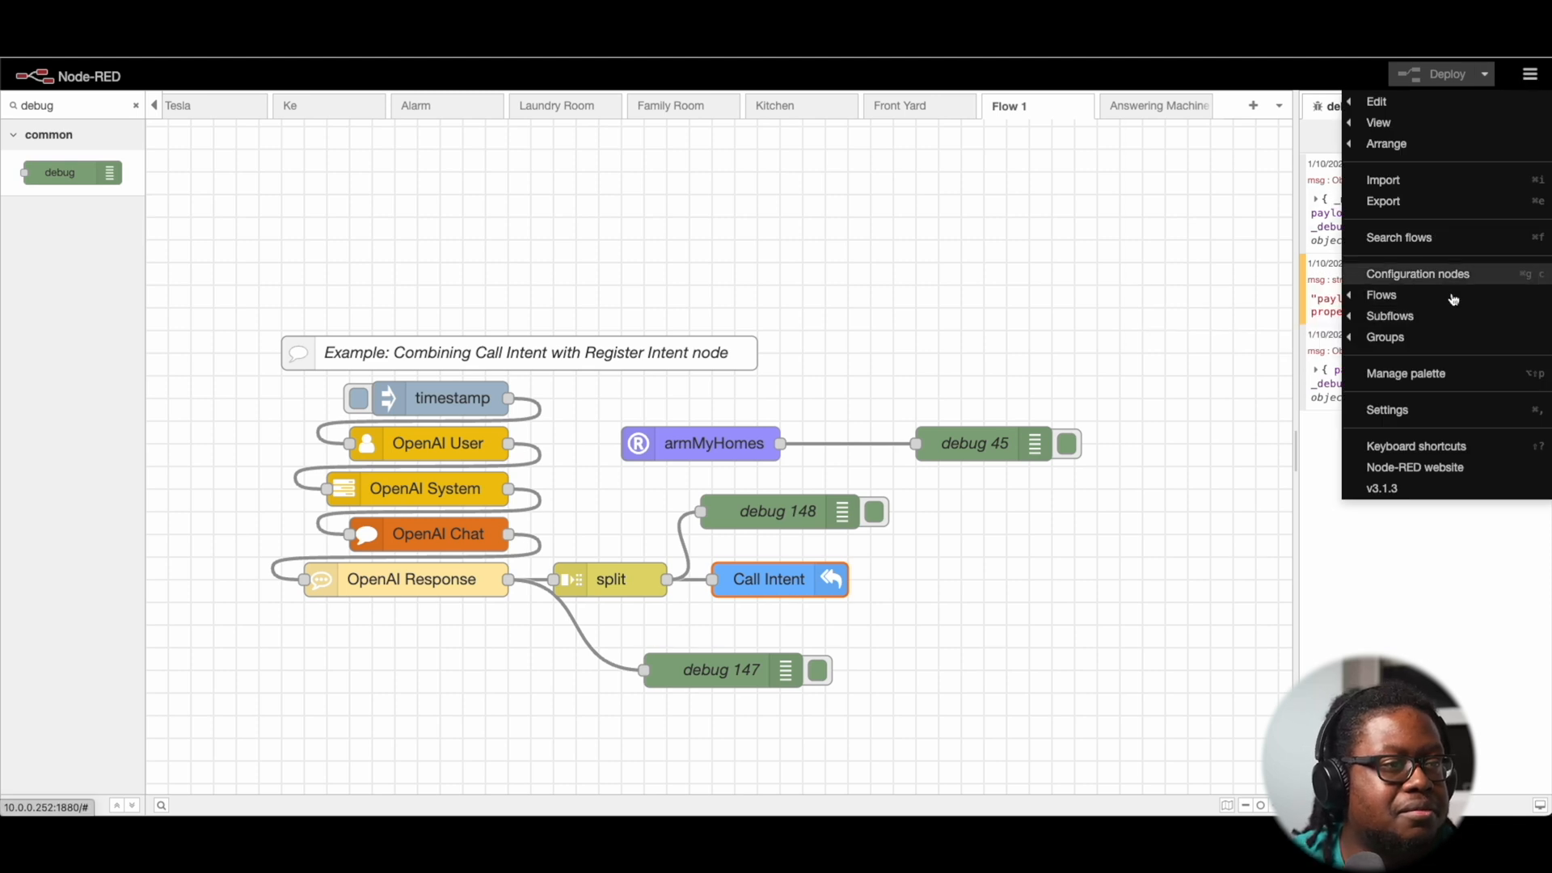
left_click(1406, 374)
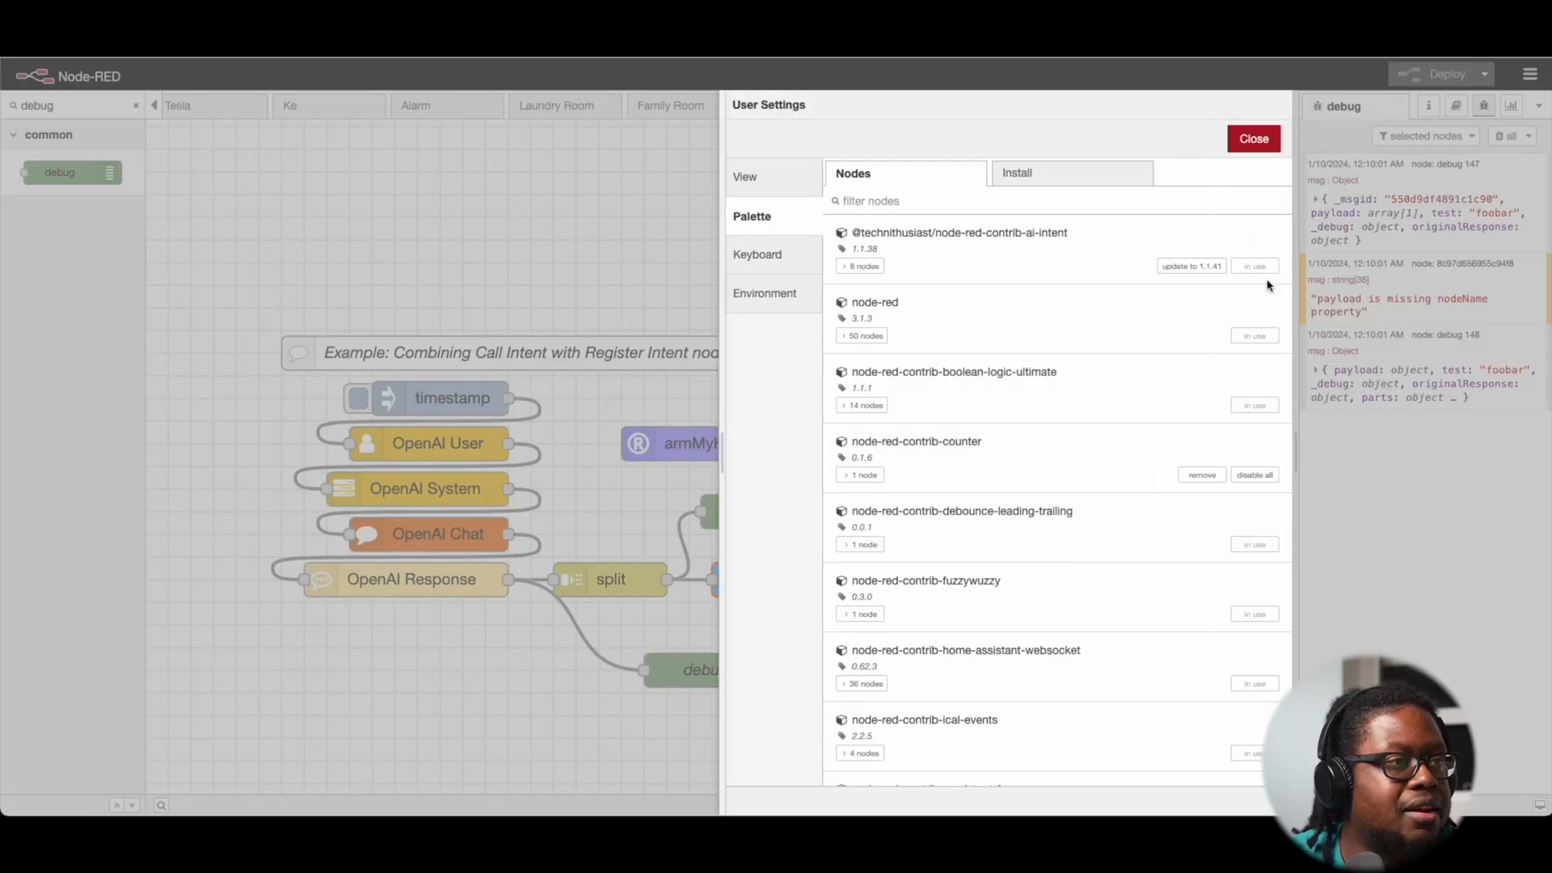
left_click(1191, 266)
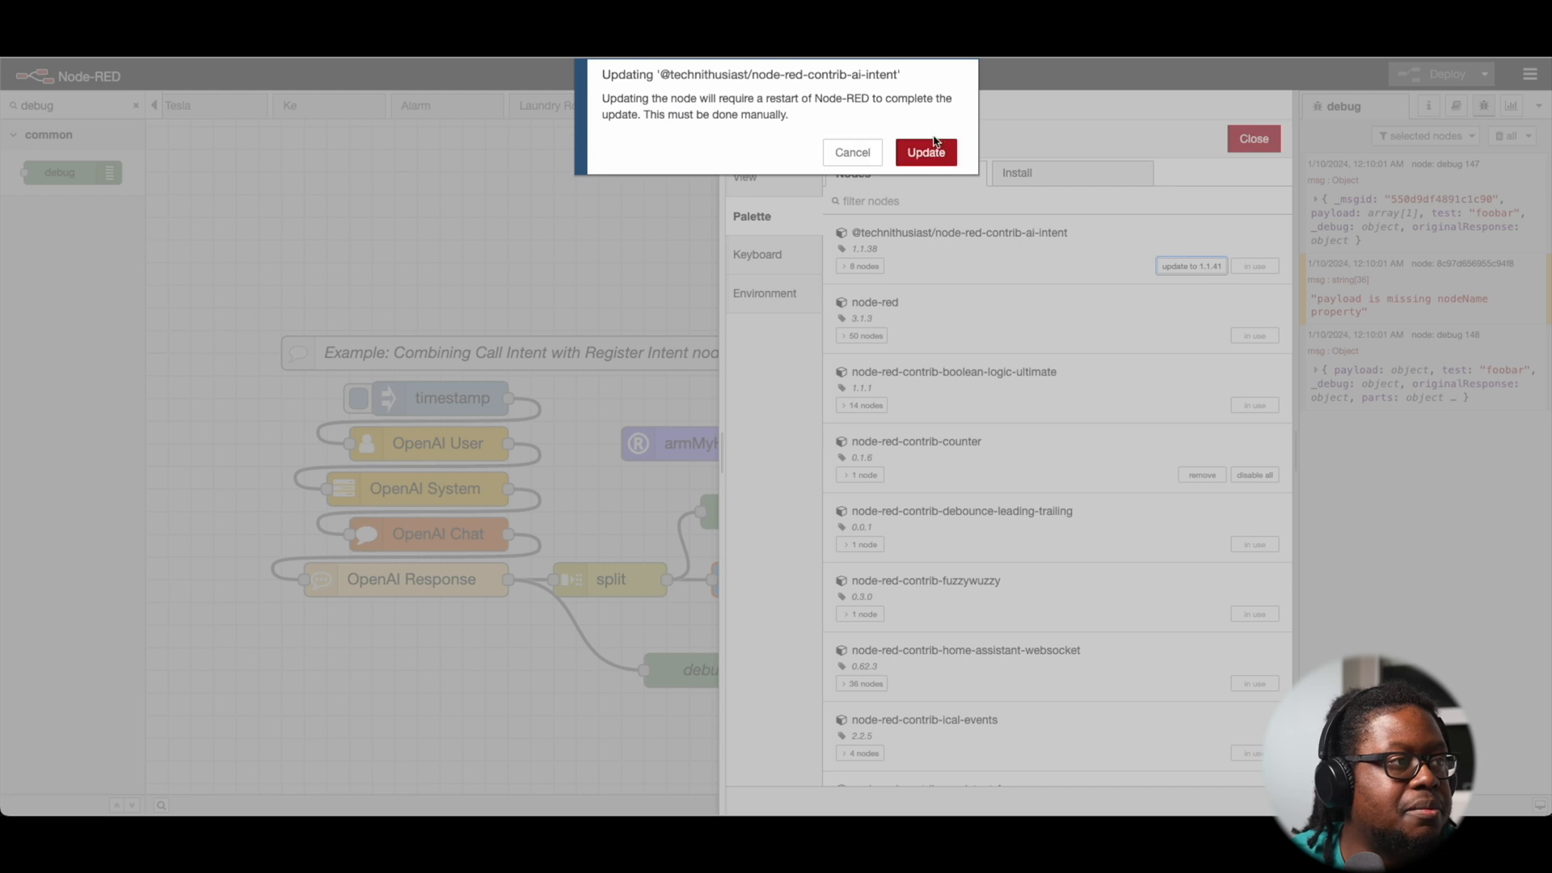
left_click(925, 152)
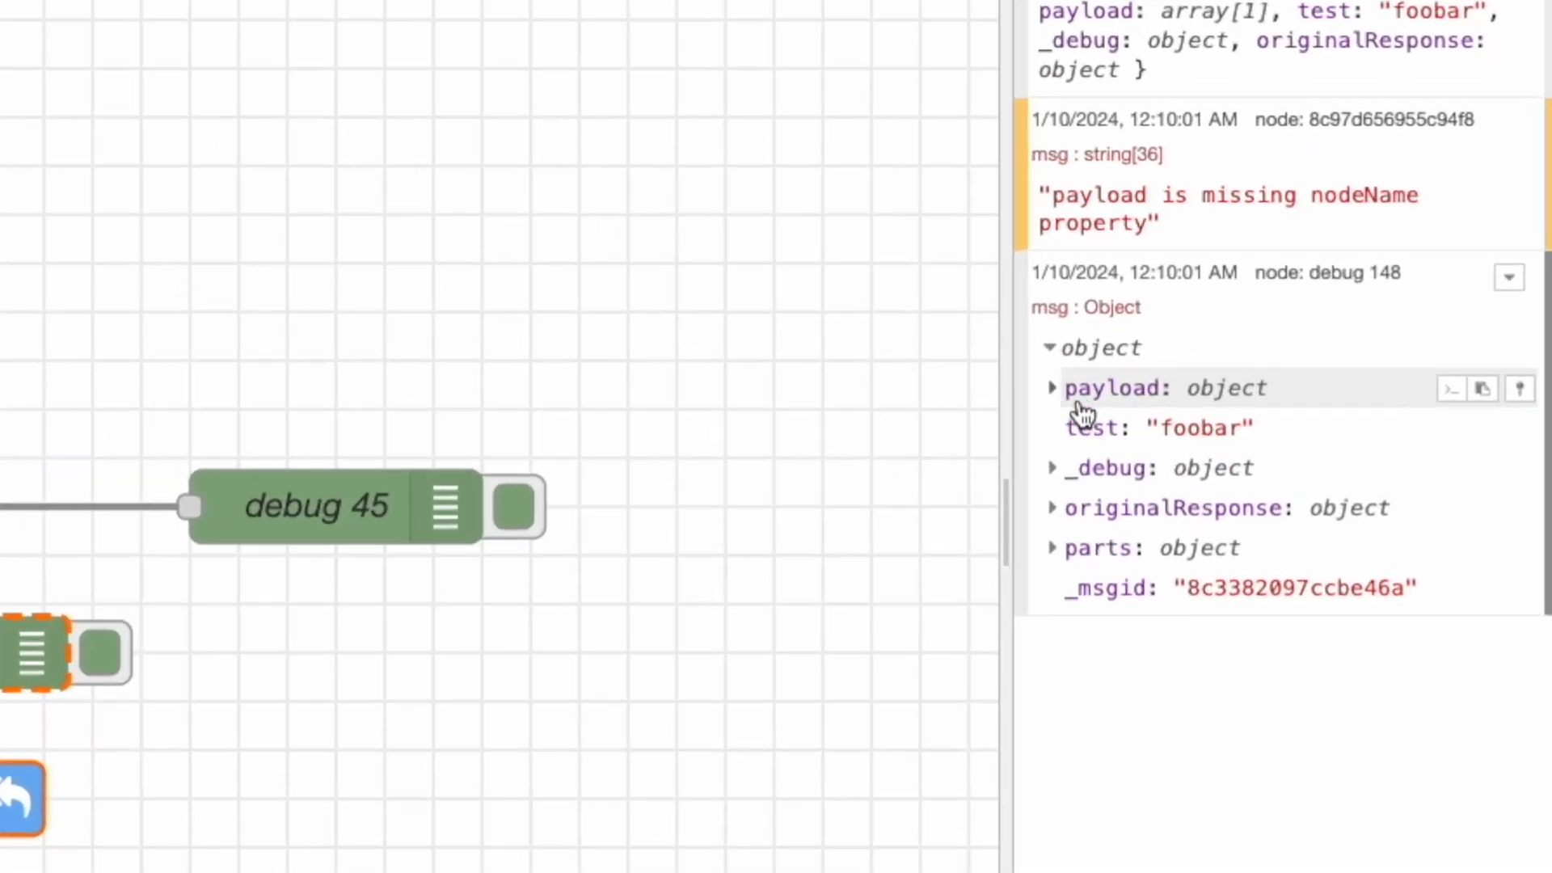
Step: Expand debug 148's payload and args to read the refusal to lock doors
left_click(1053, 387)
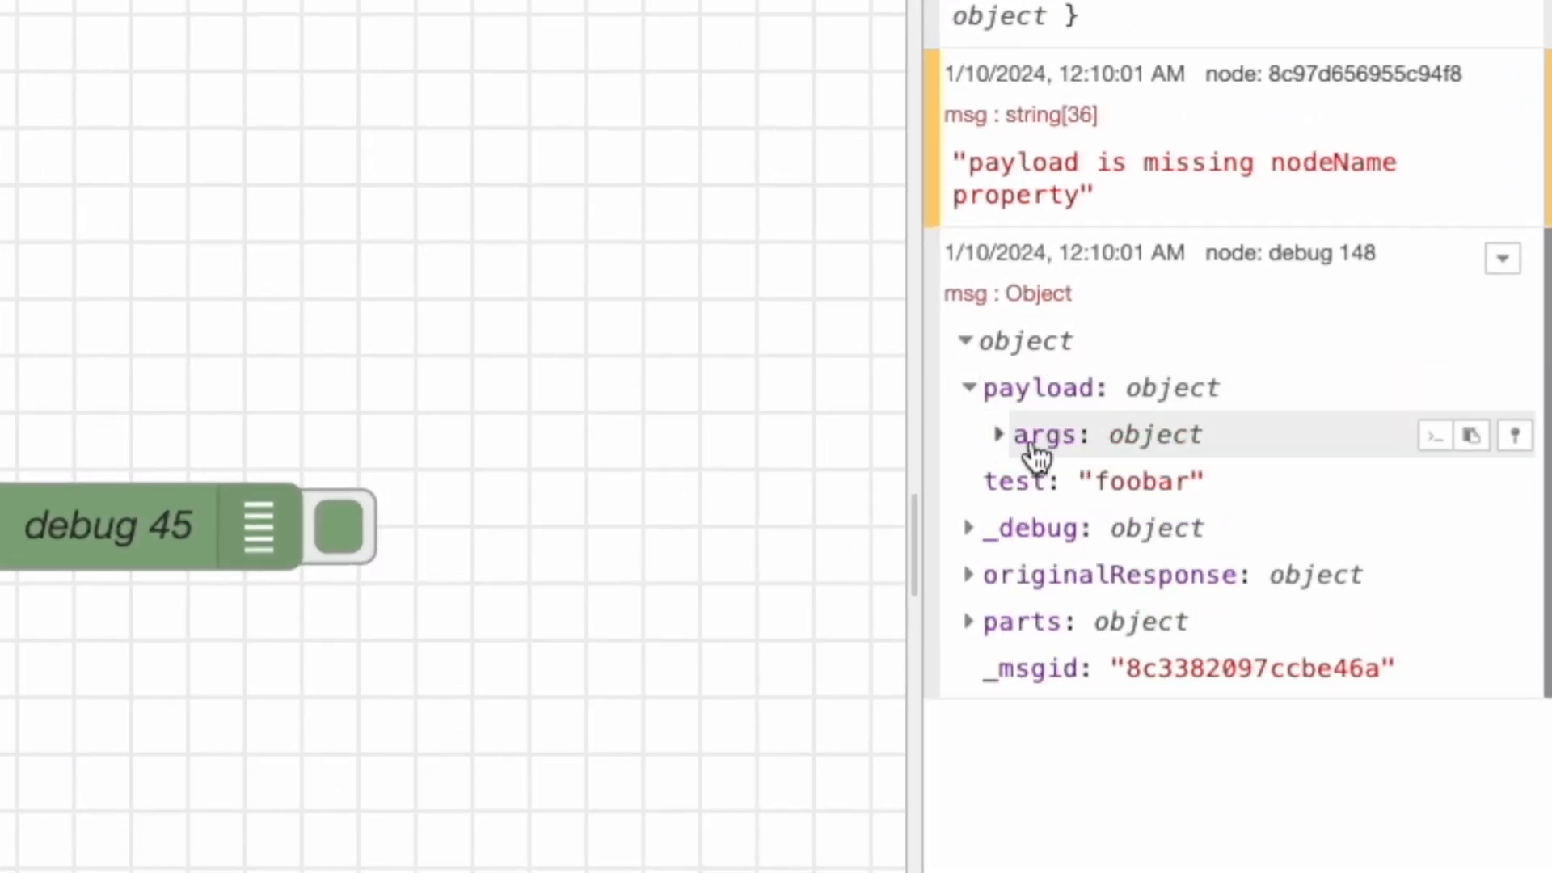
left_click(1045, 433)
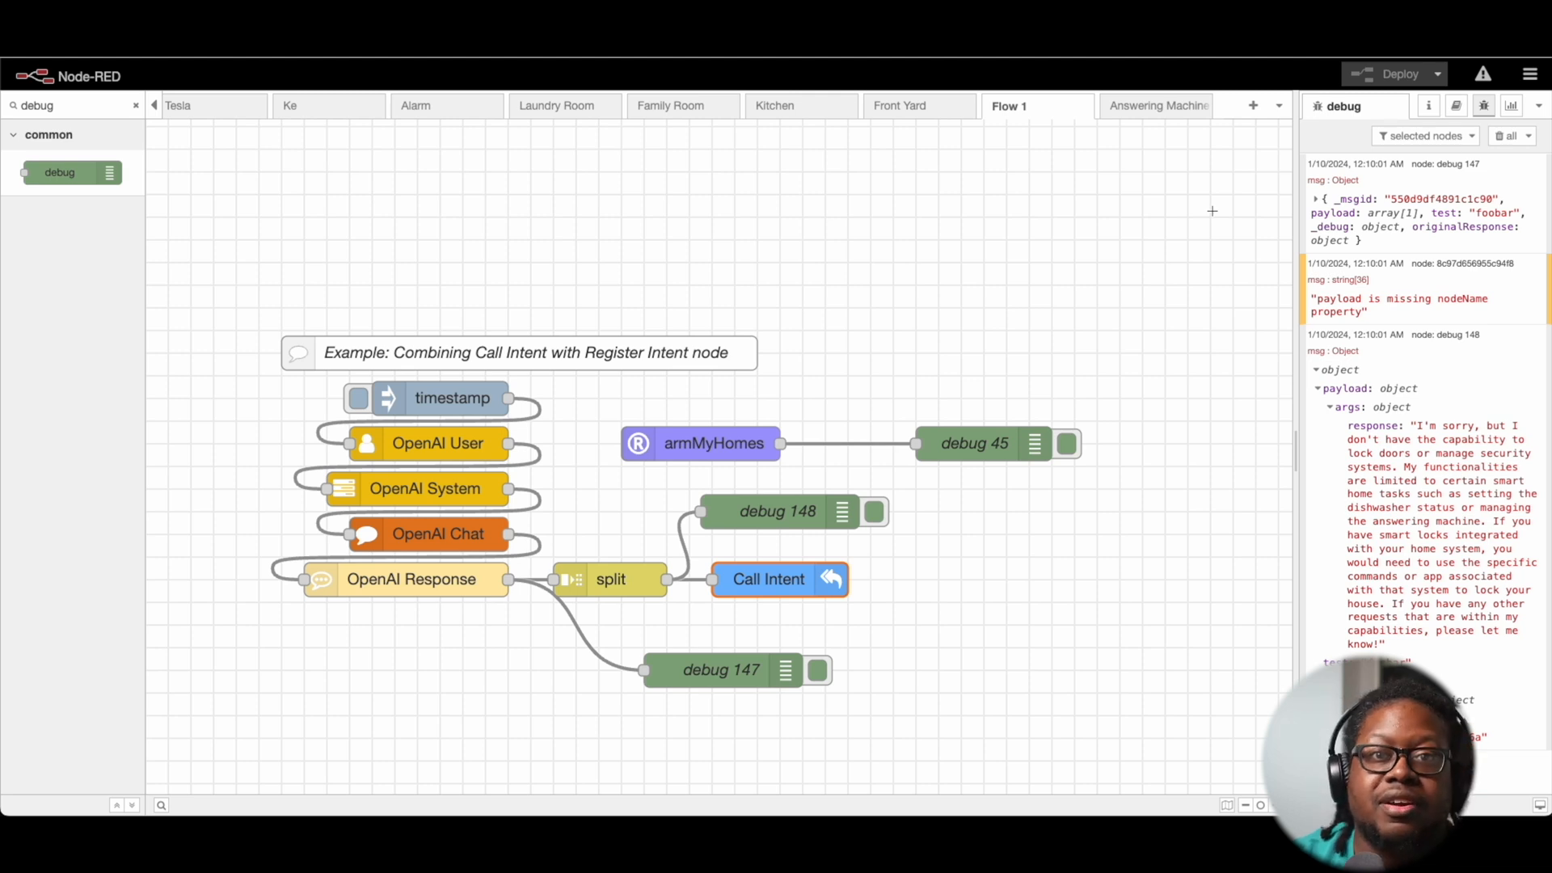
Step: Open the armMyHomes Register Intent settings and retype the name's final 's'
double_click(700, 443)
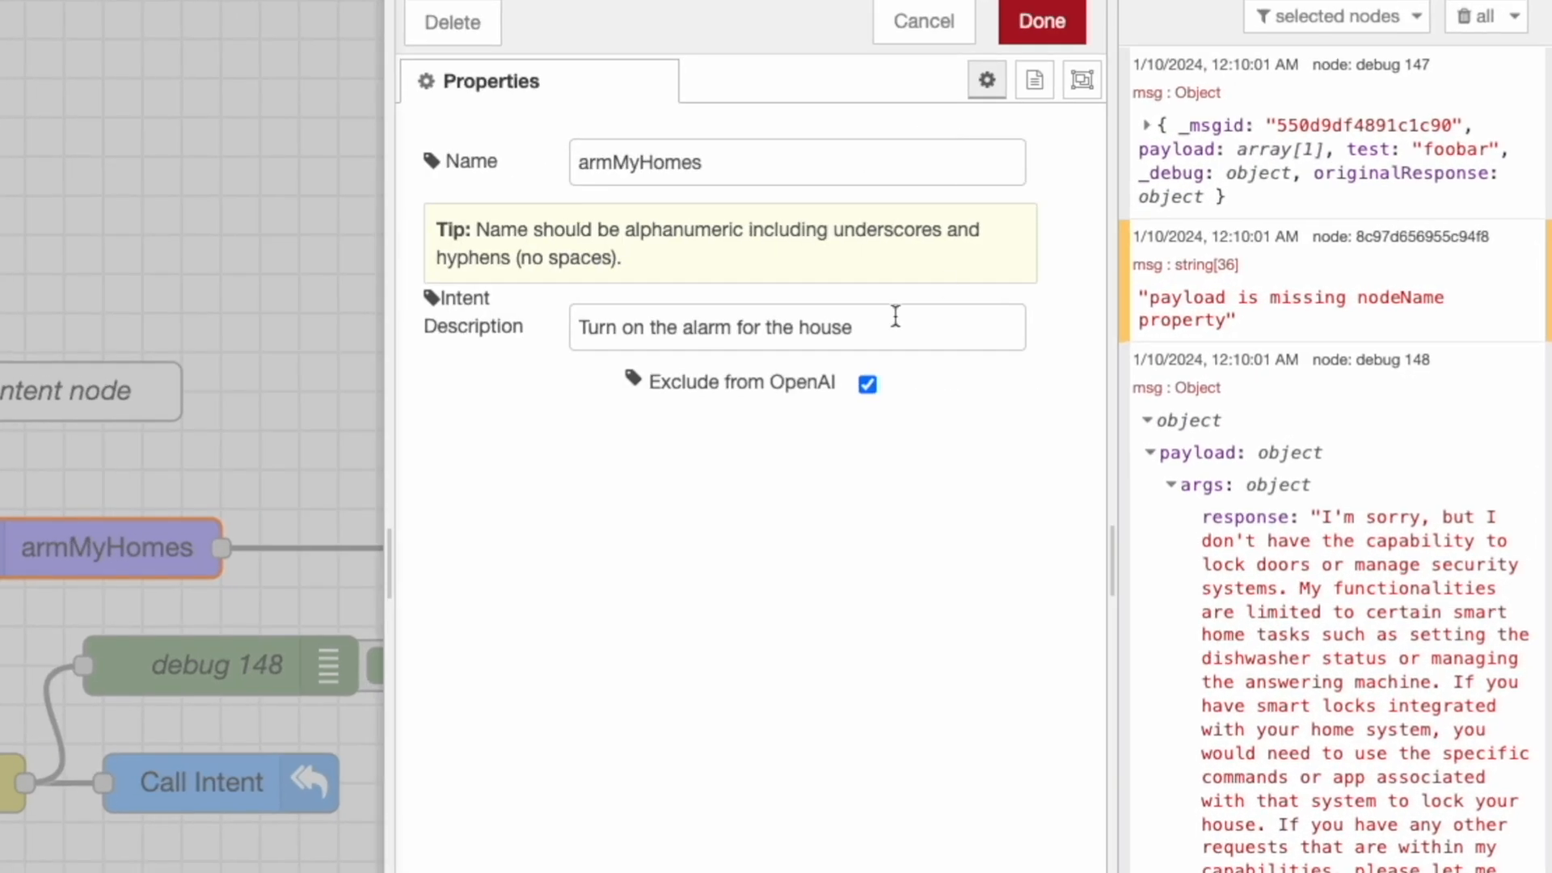
mouse_move(594, 162)
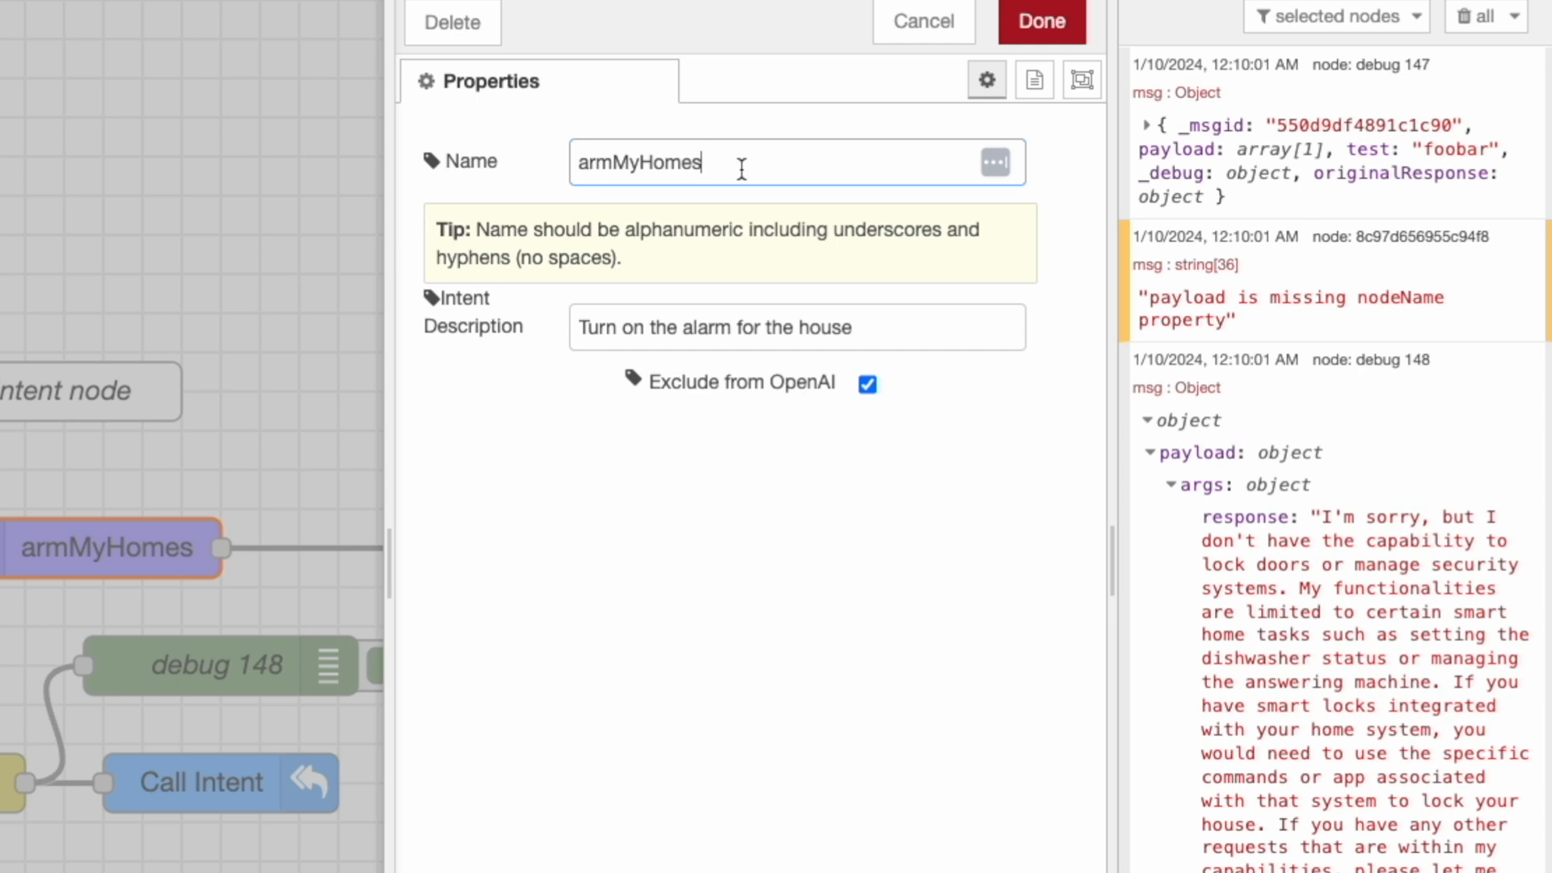
key("BackSpace")
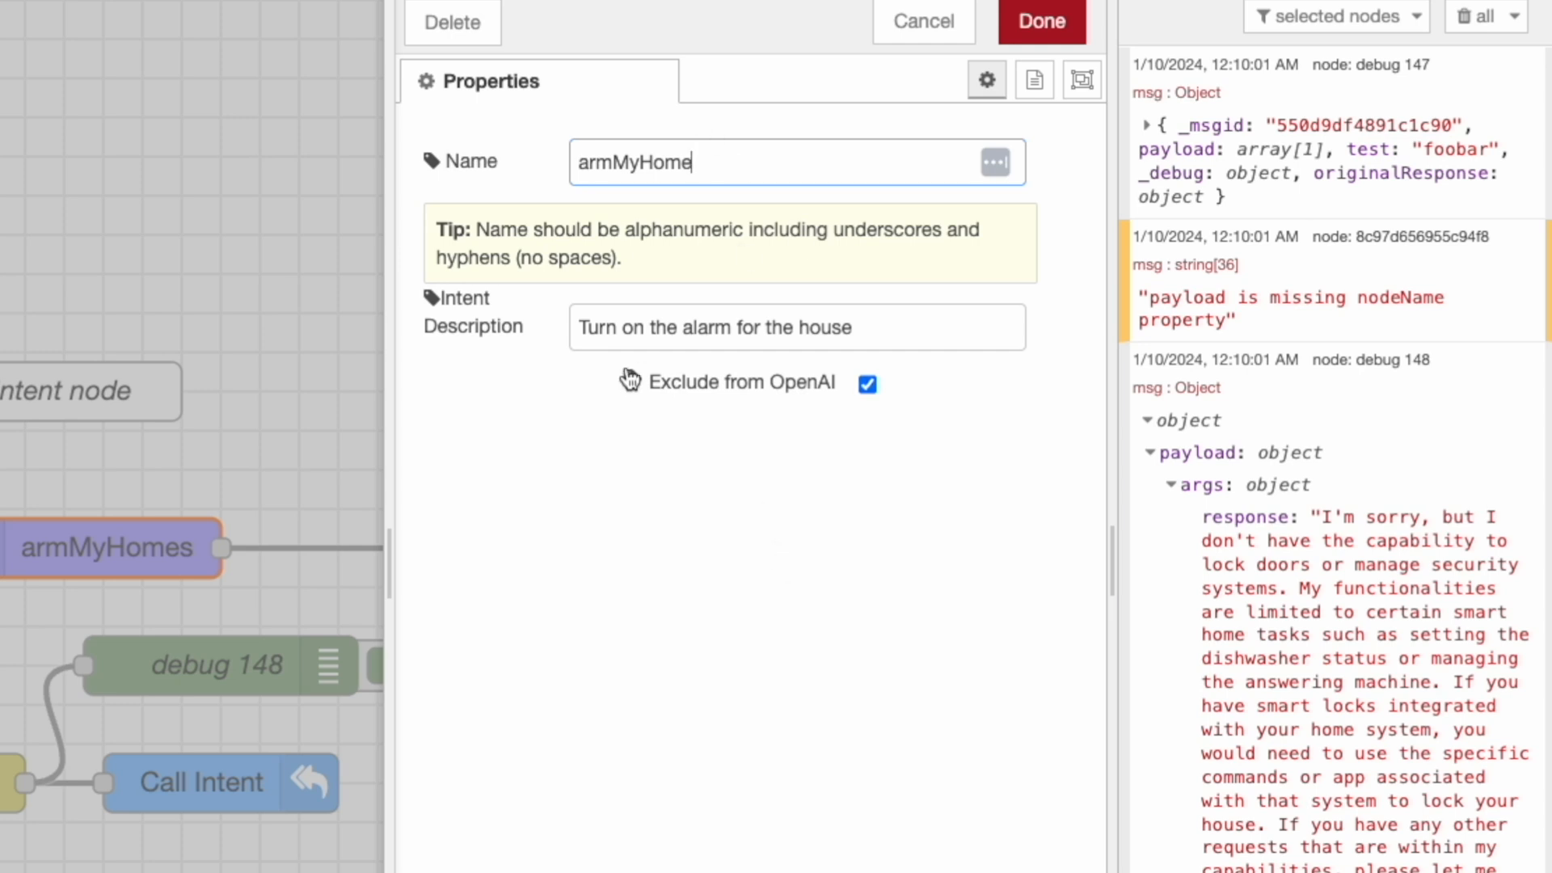
type("s")
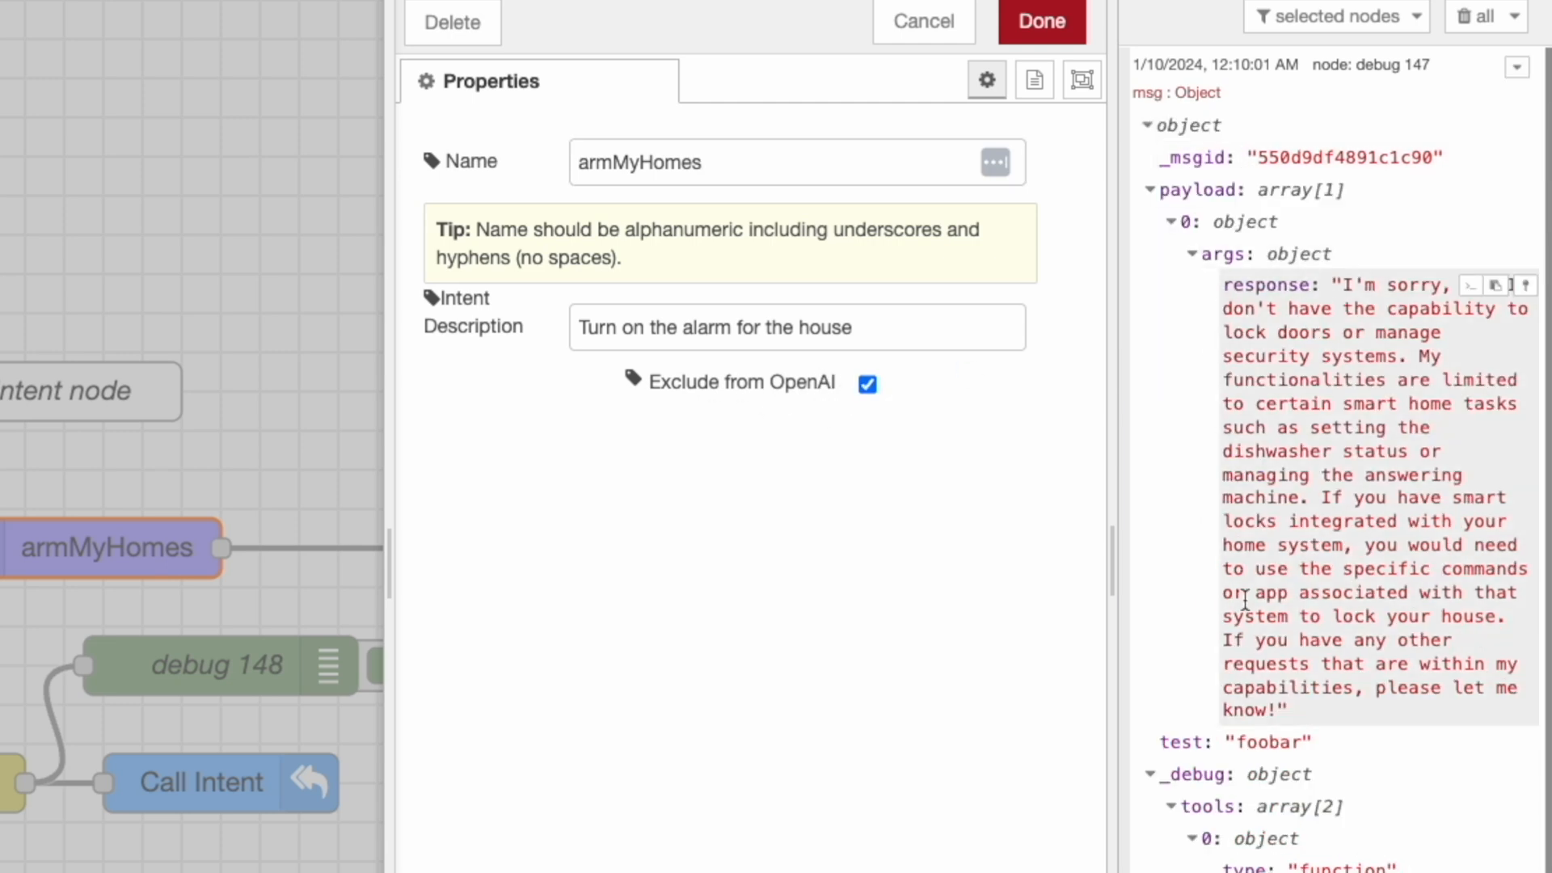
Step: Scroll to debug 147's _debug tools list, showing emptyOrDirty first
scroll("down", 3)
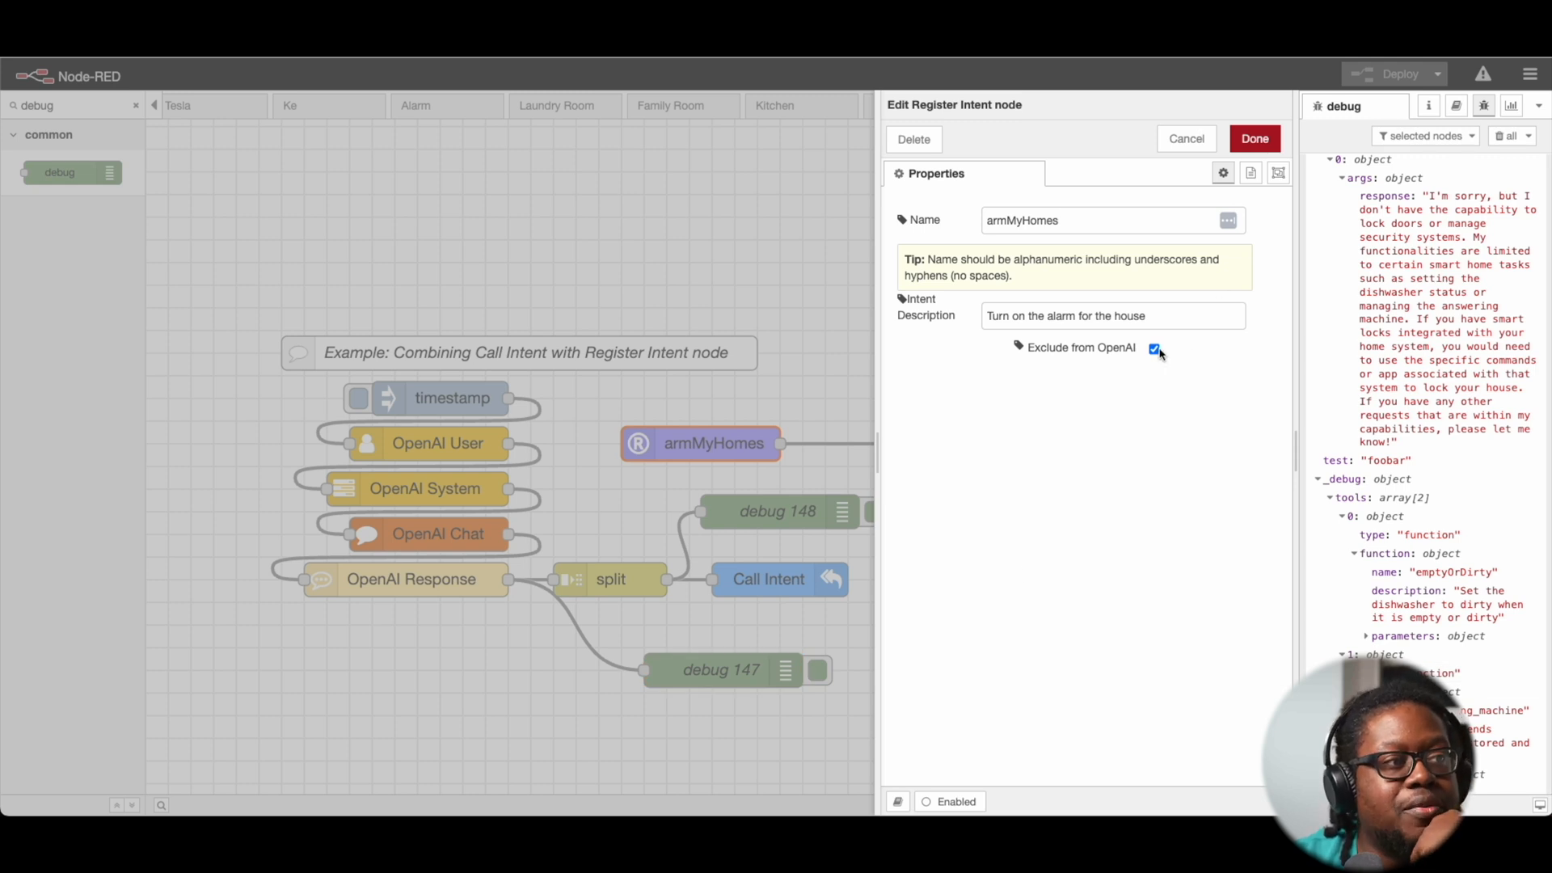
Step: Untick Exclude from OpenAI for armMyHomes, apply it, and deploy the flow
left_click(1155, 348)
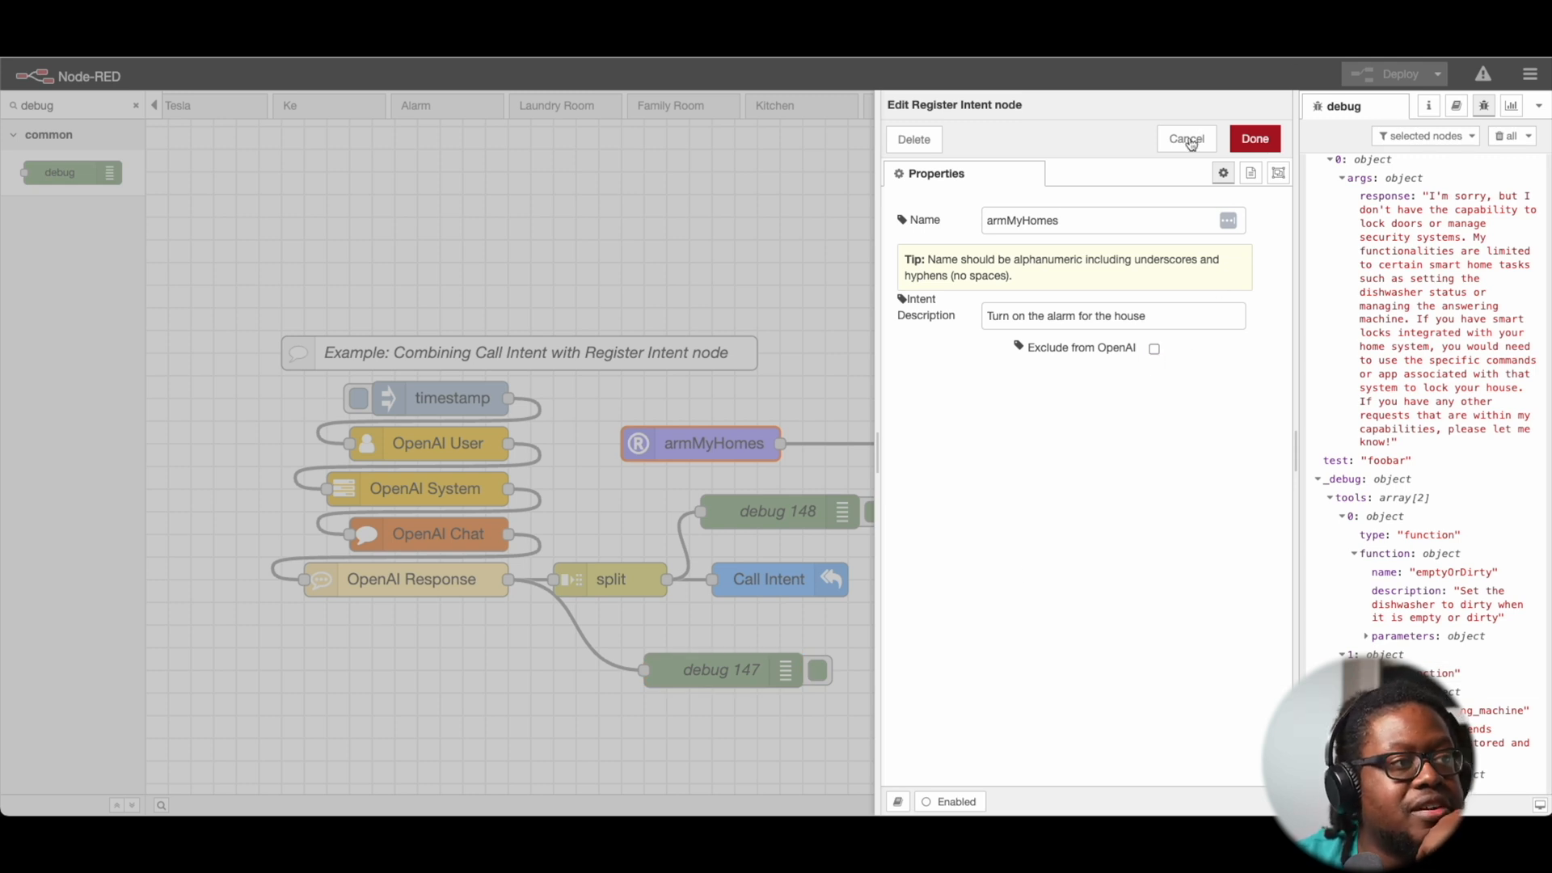
left_click(1185, 139)
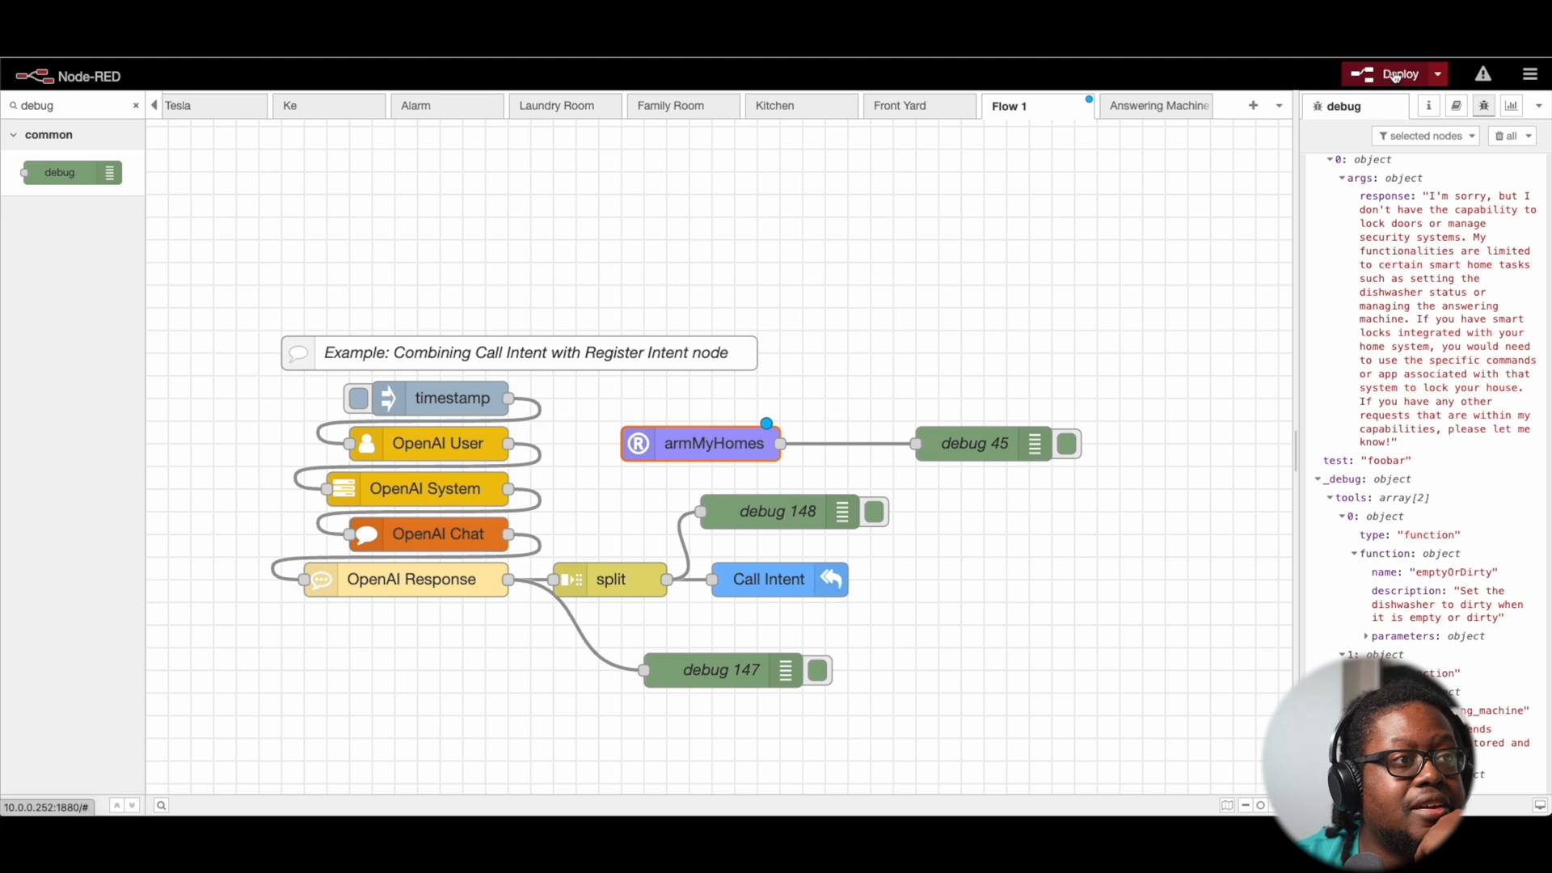
left_click(1399, 74)
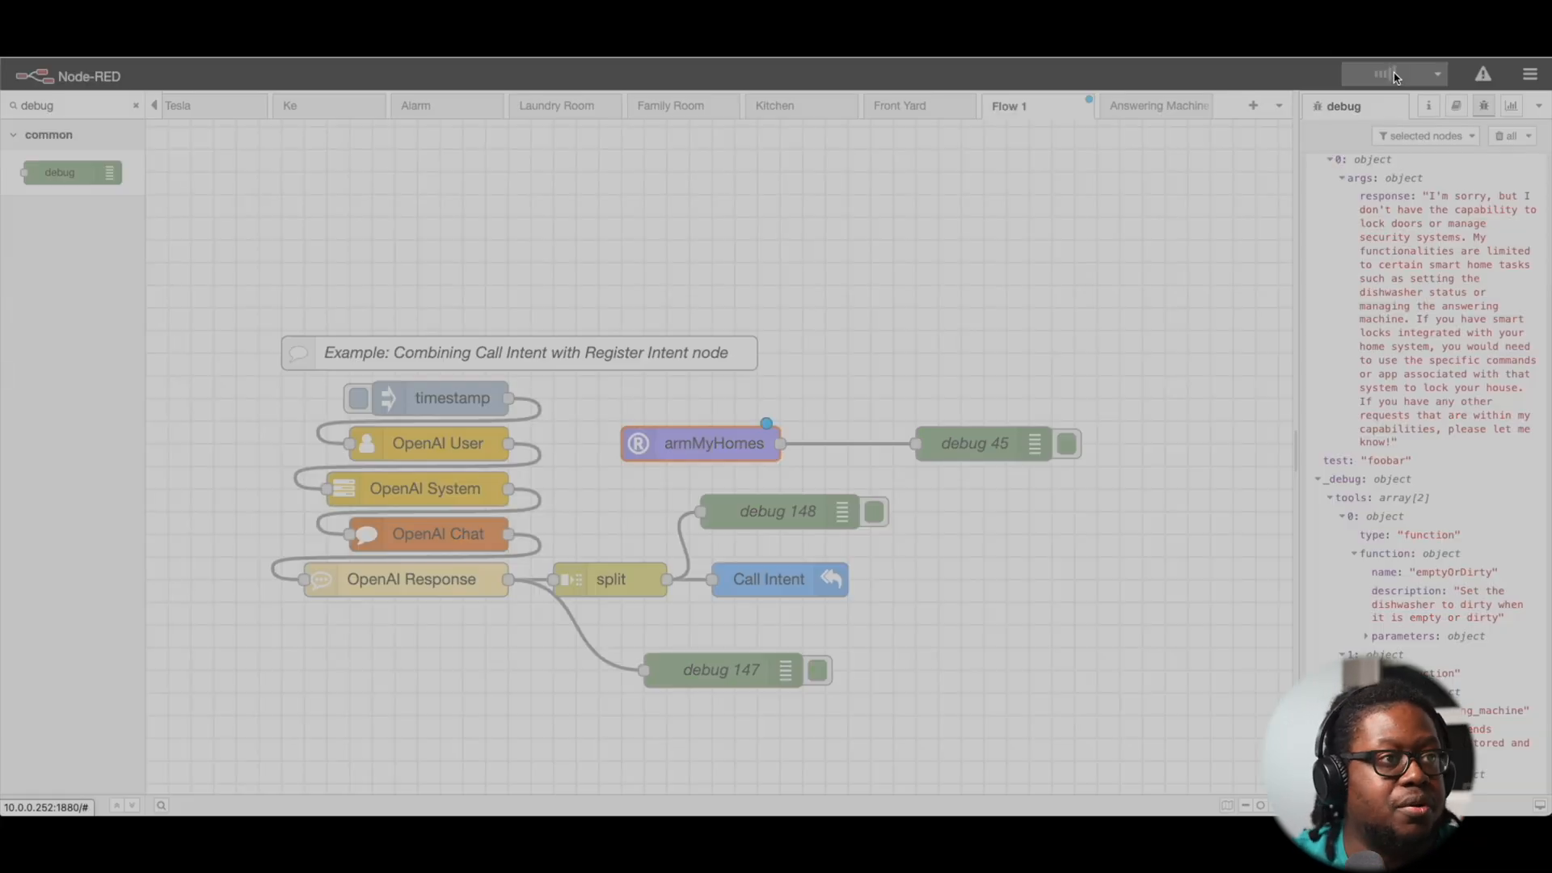
left_click(1398, 74)
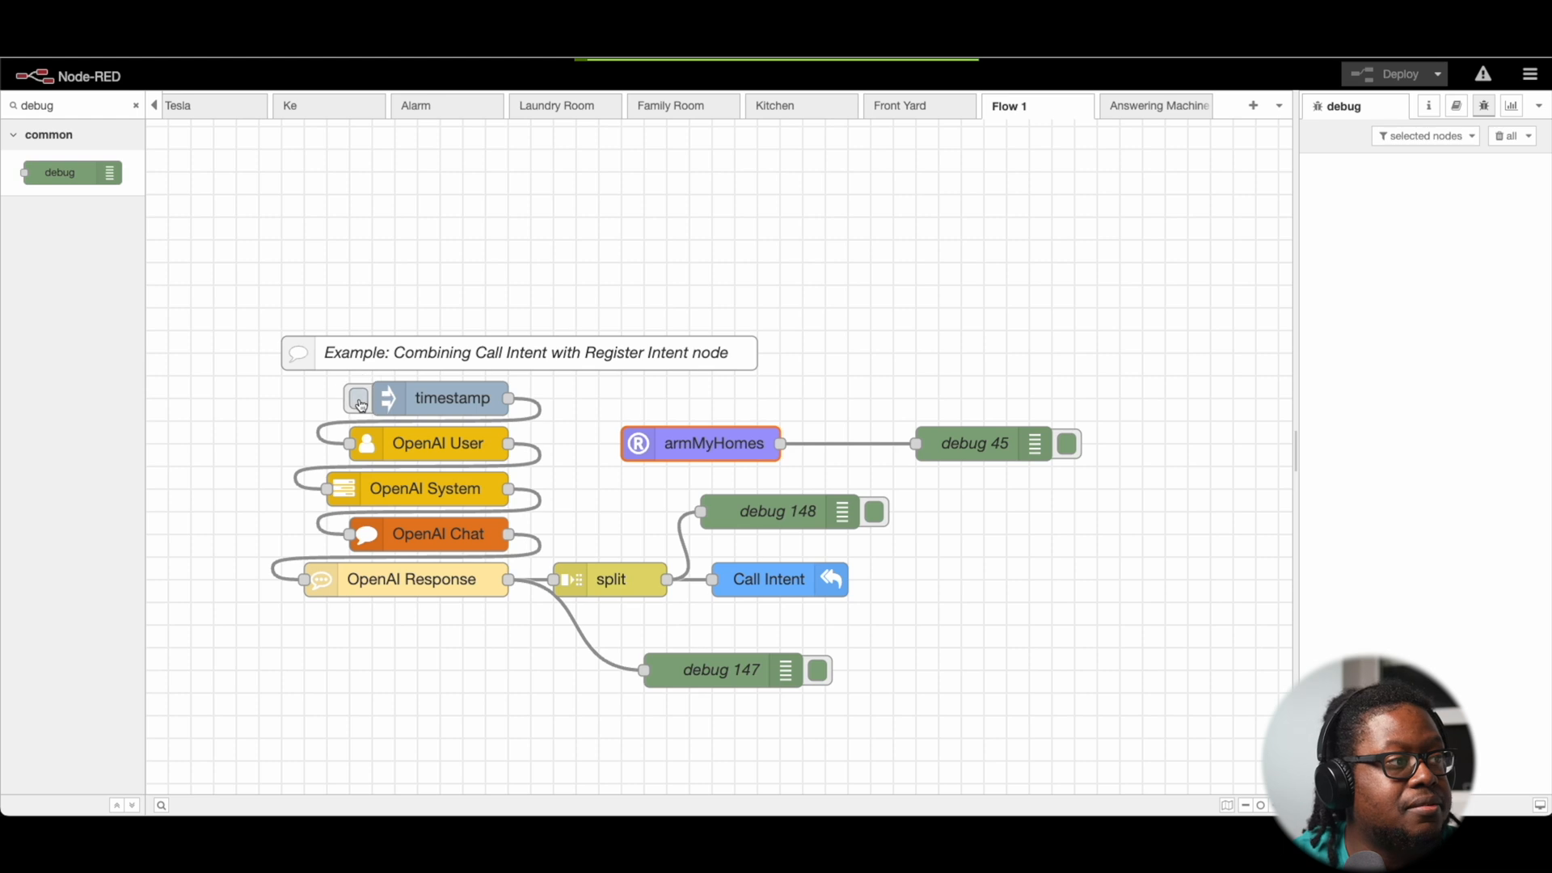
Step: Inject a timestamp and expand debug 147 to see the armMyHomes function call
left_click(358, 398)
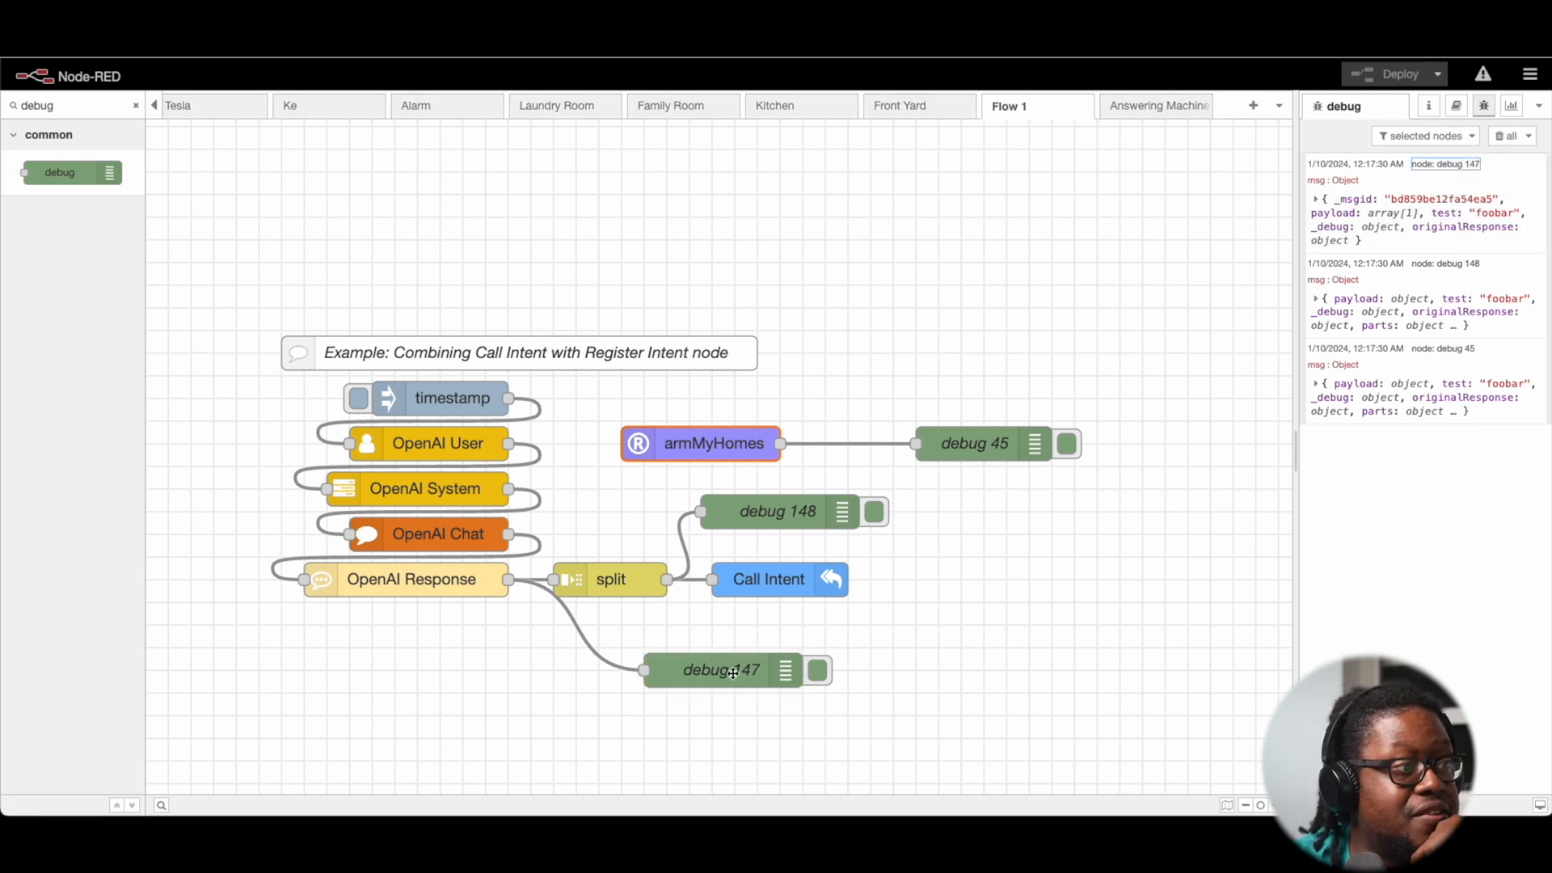
left_click(777, 512)
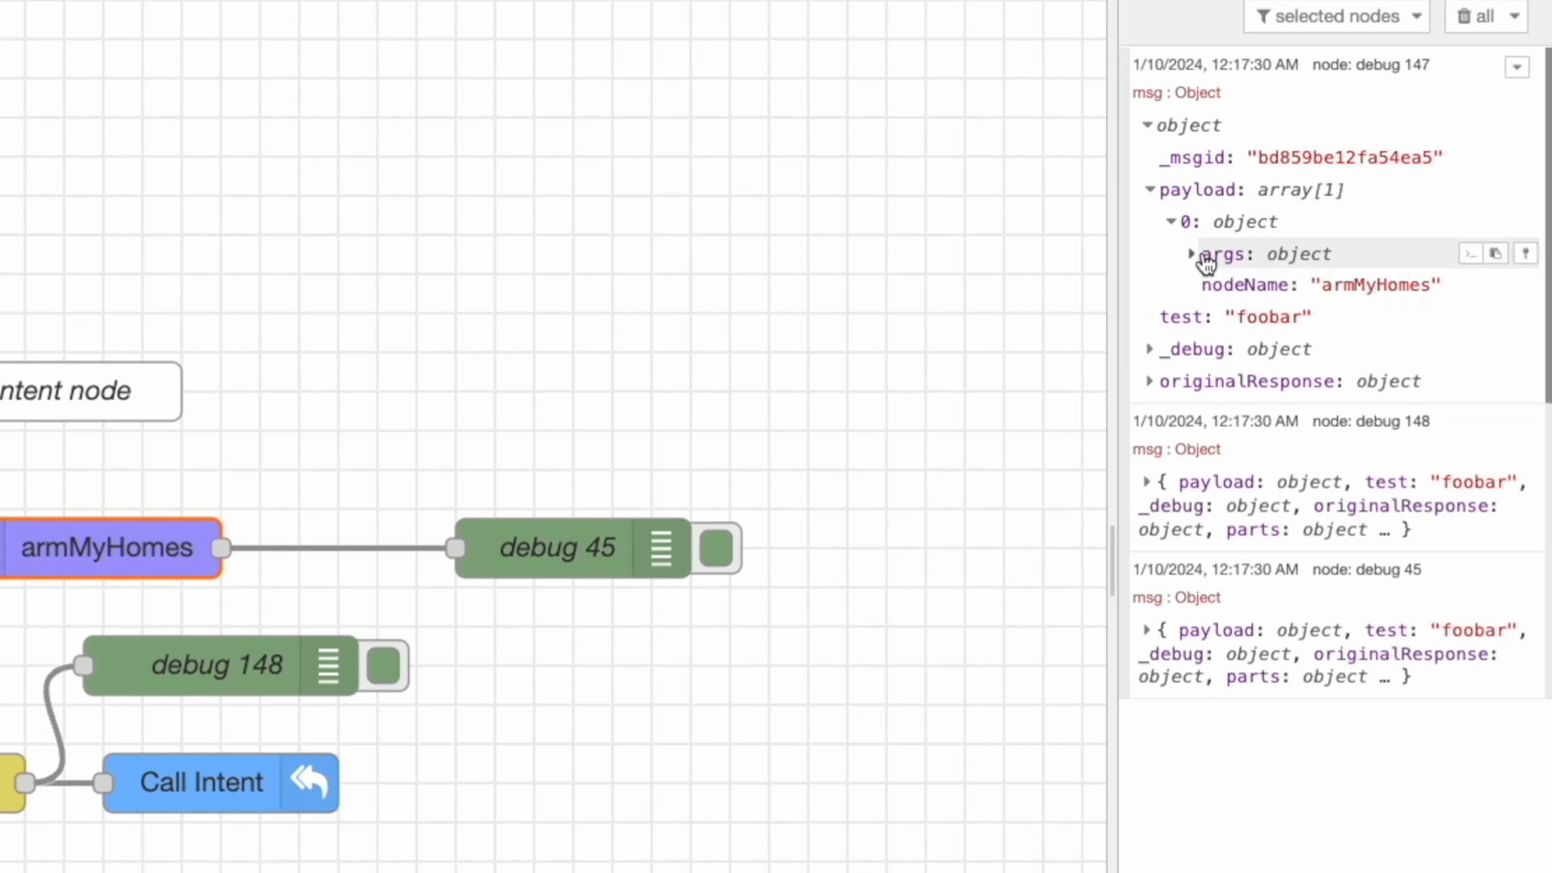
left_click(1191, 253)
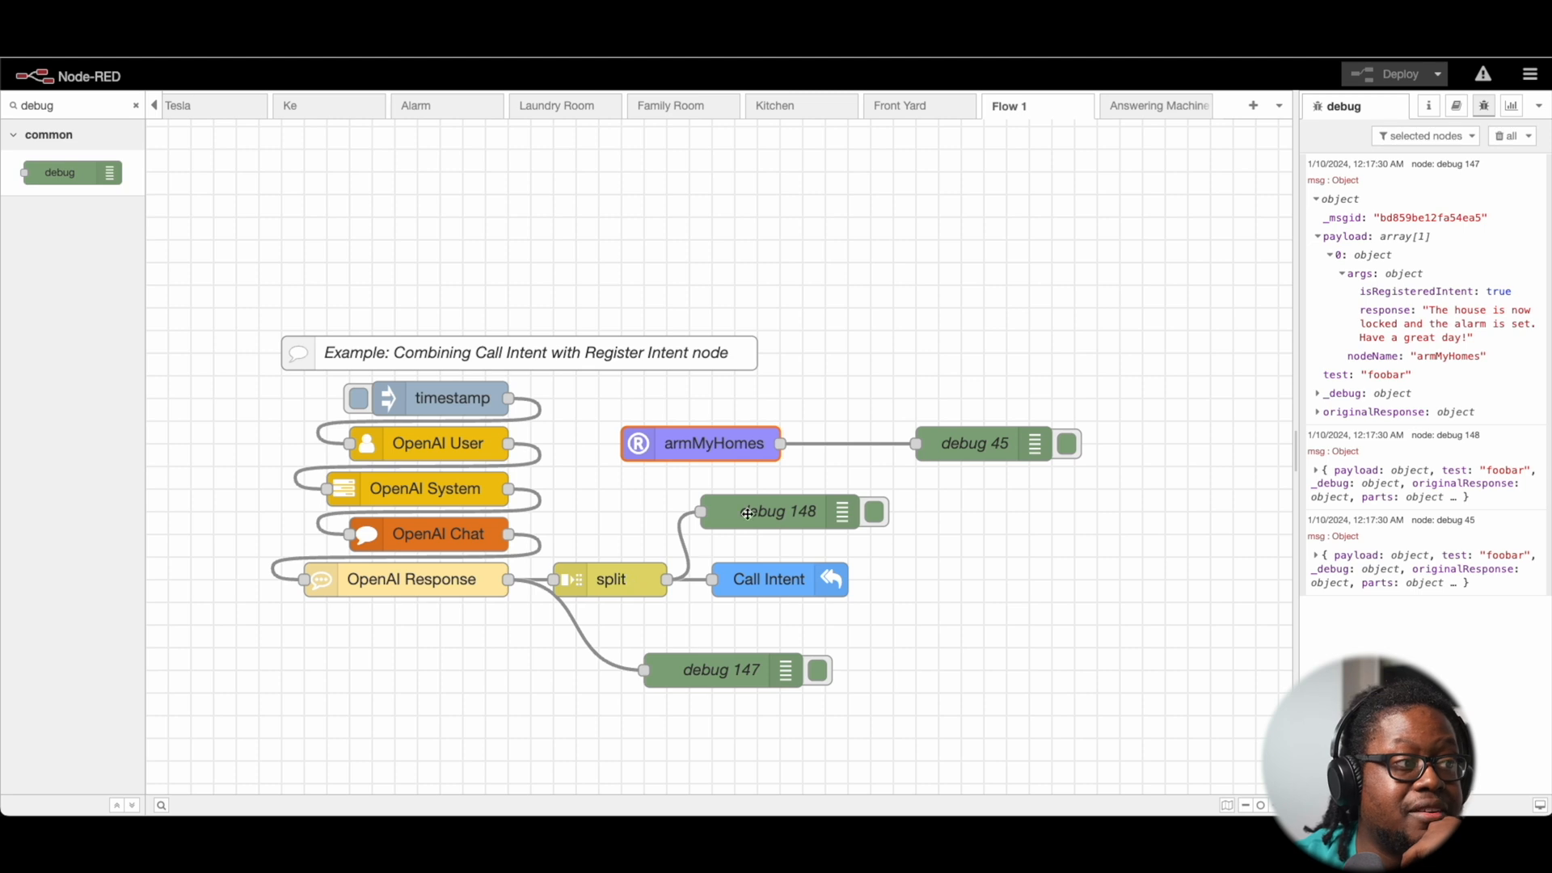
Step: Expand debug 148's payload and args showing nodeName armMyHomes
left_click(721, 670)
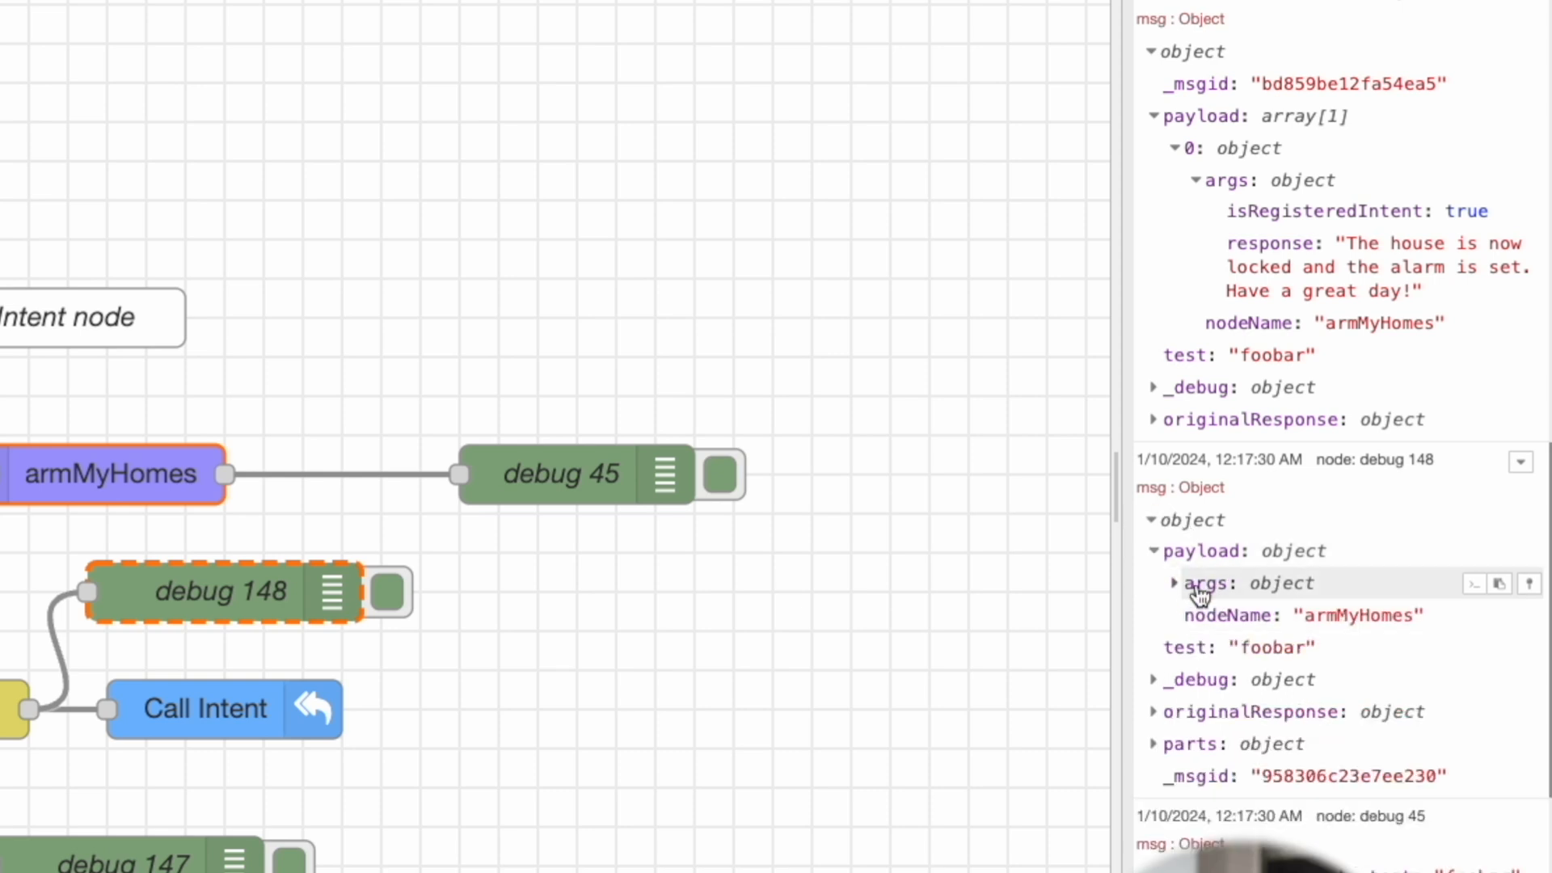
left_click(1174, 583)
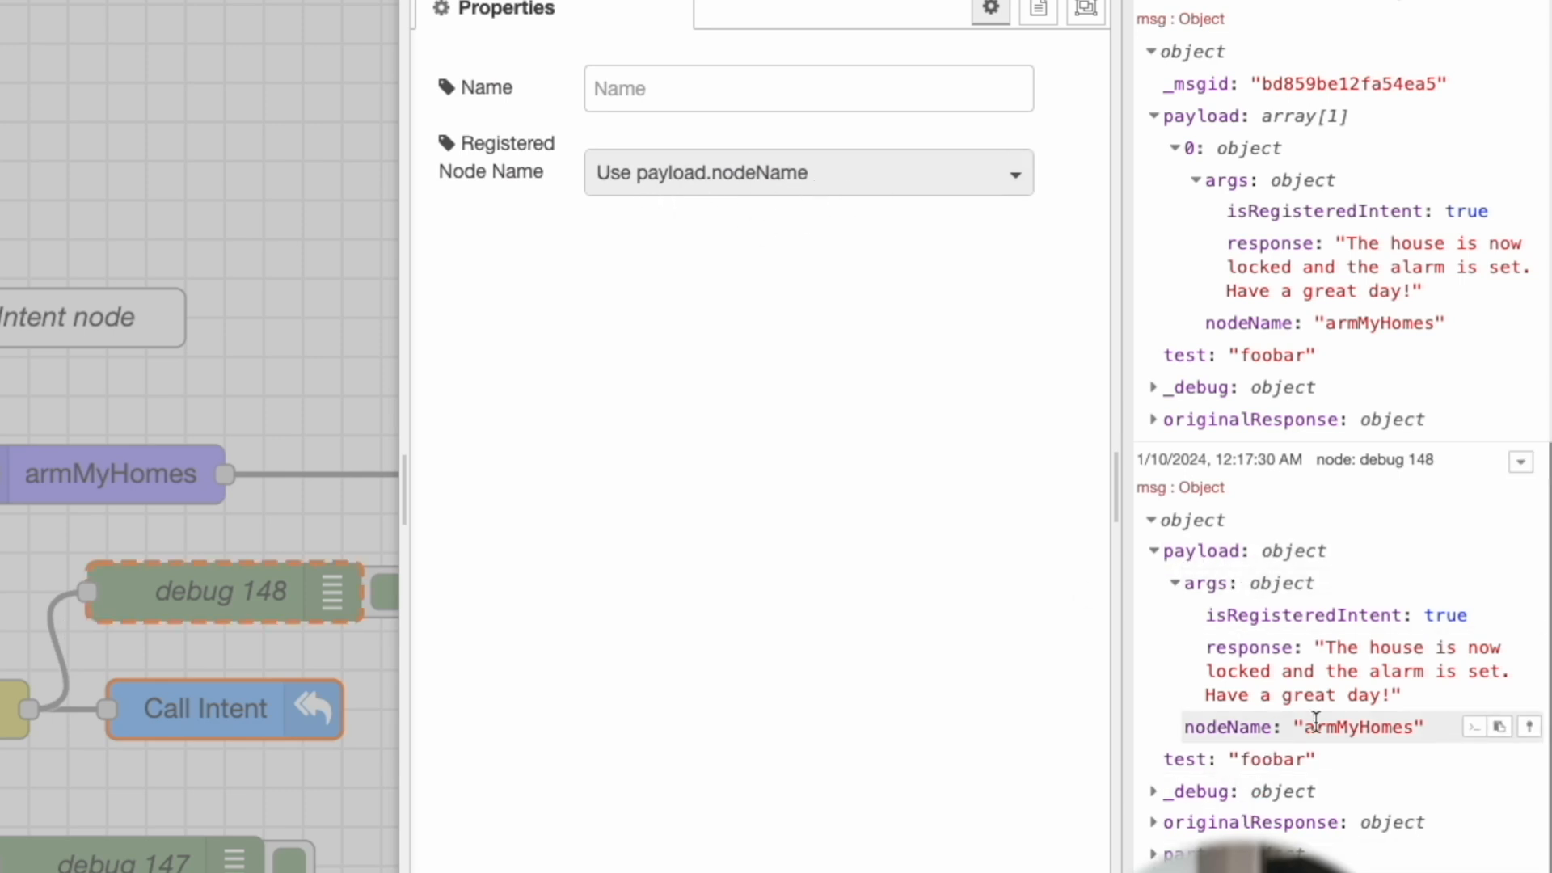
Step: Leave the Call Intent name unchanged and close its edit dialog
left_click(1498, 726)
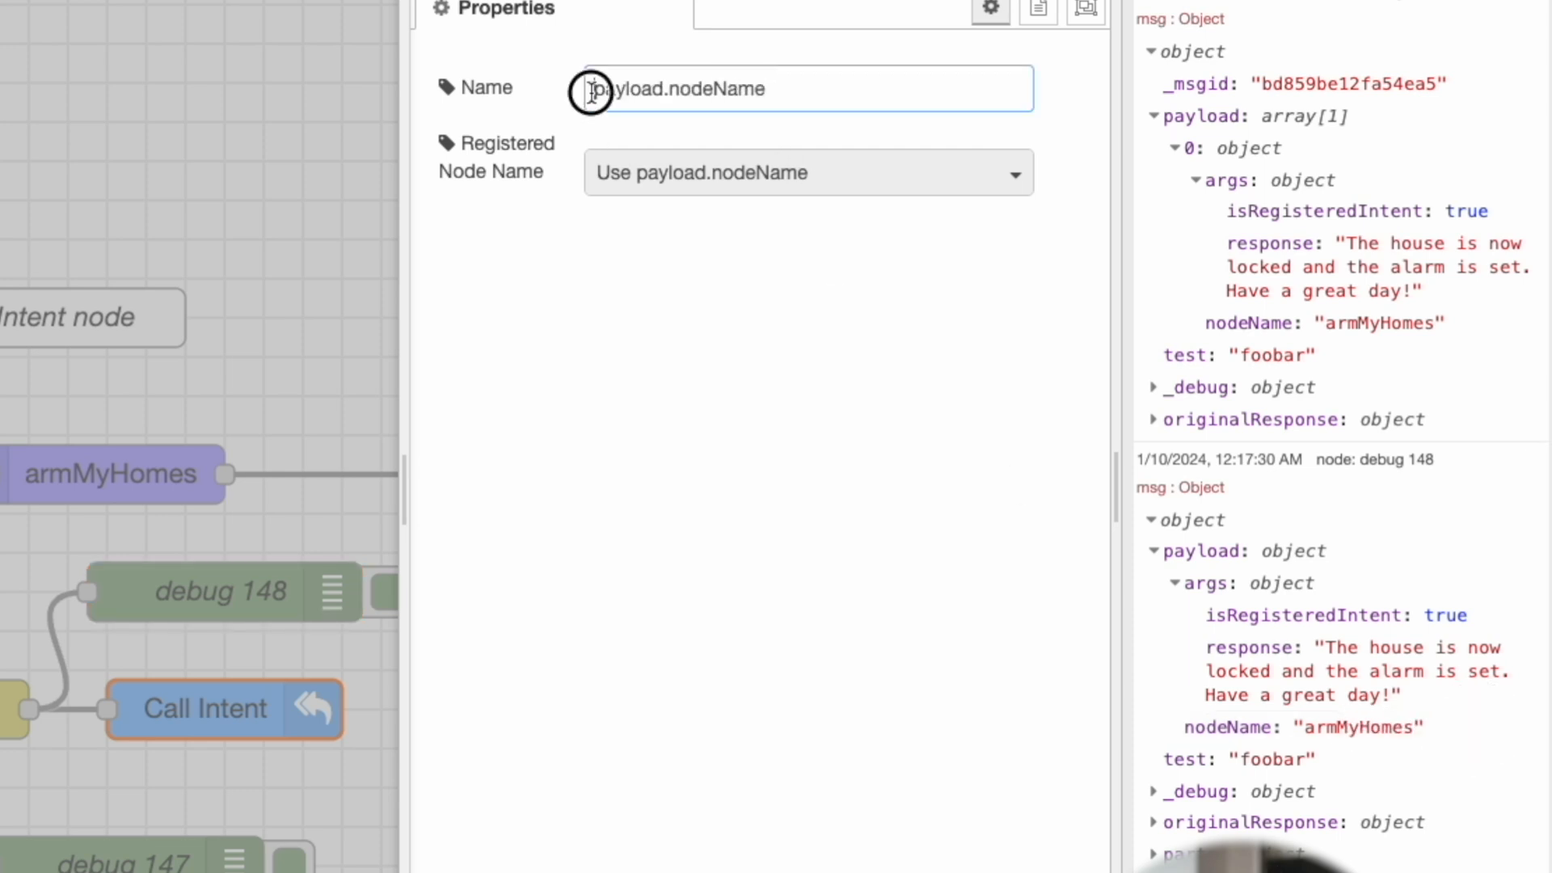
left_click(807, 89)
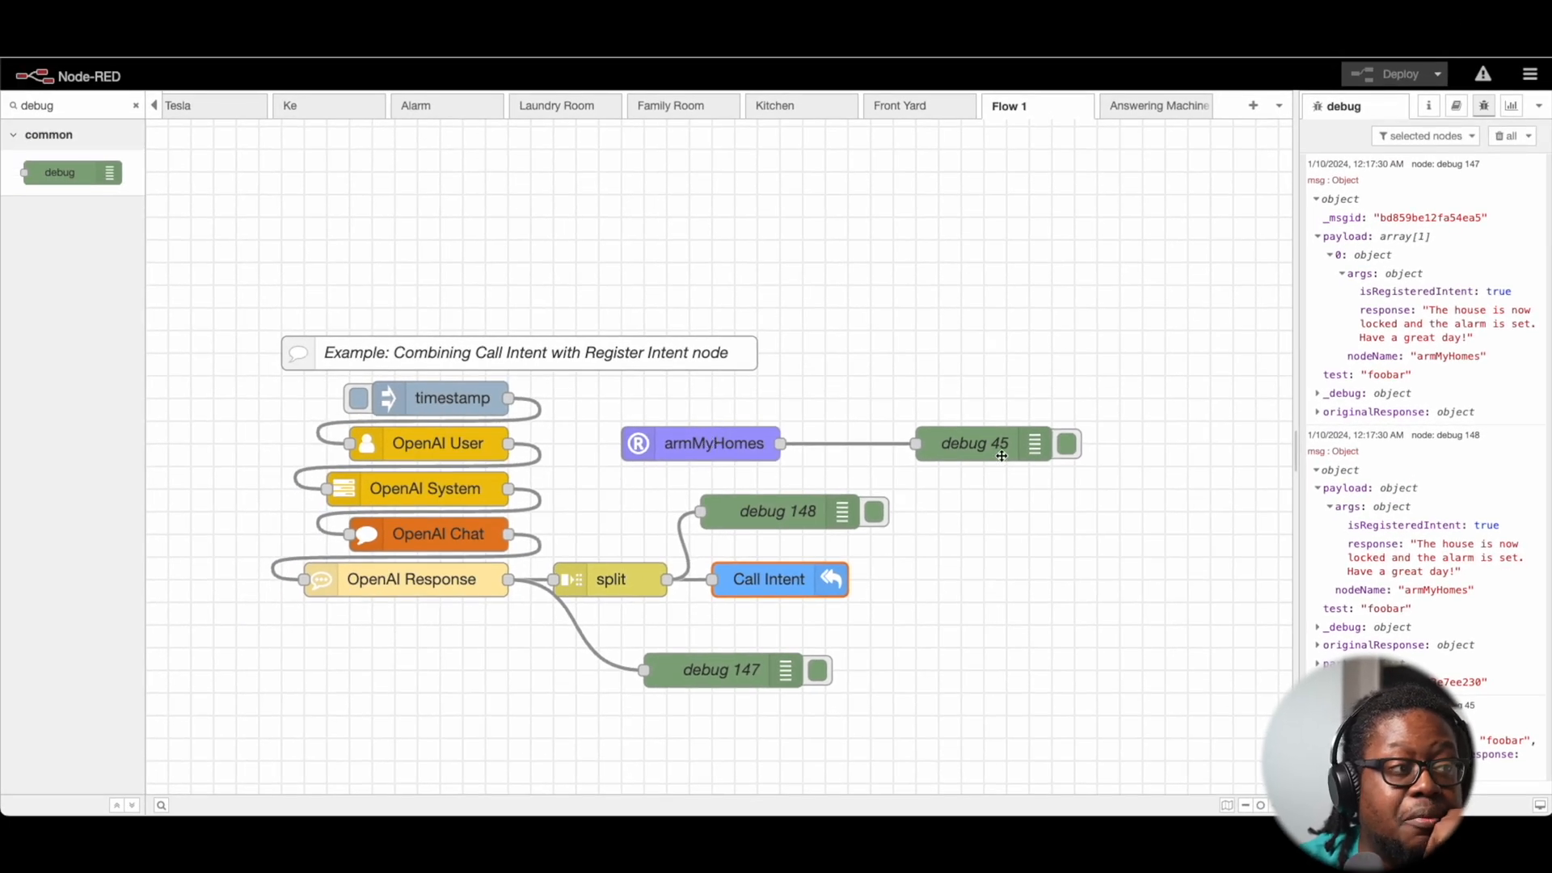
mouse_move(984, 457)
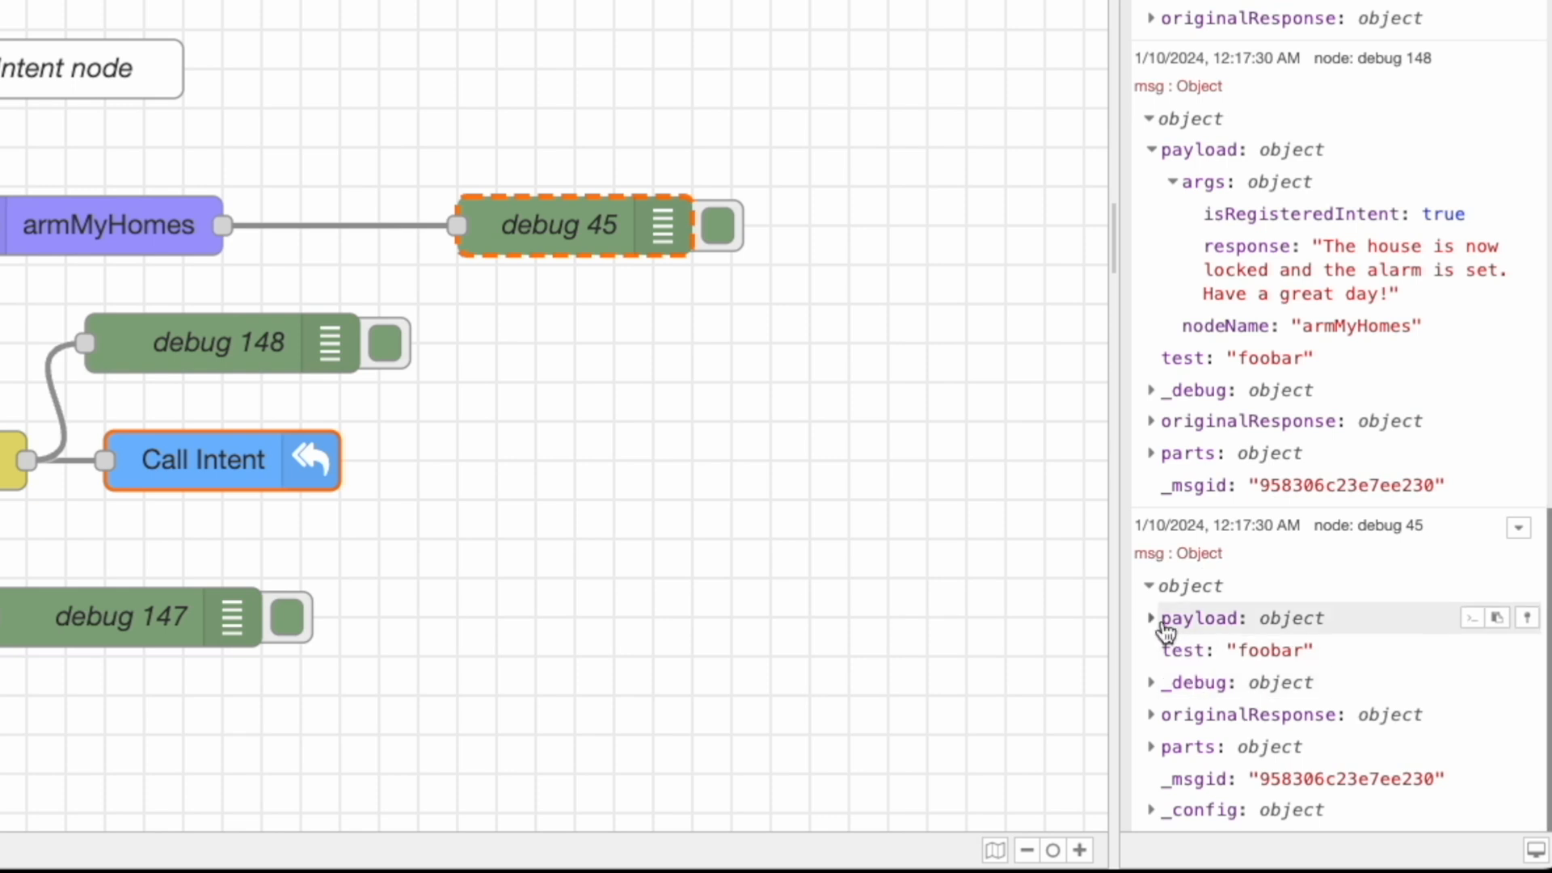
Step: Expand debug 45's payload and args to show the house-locked armMyHomes reply
left_click(1151, 618)
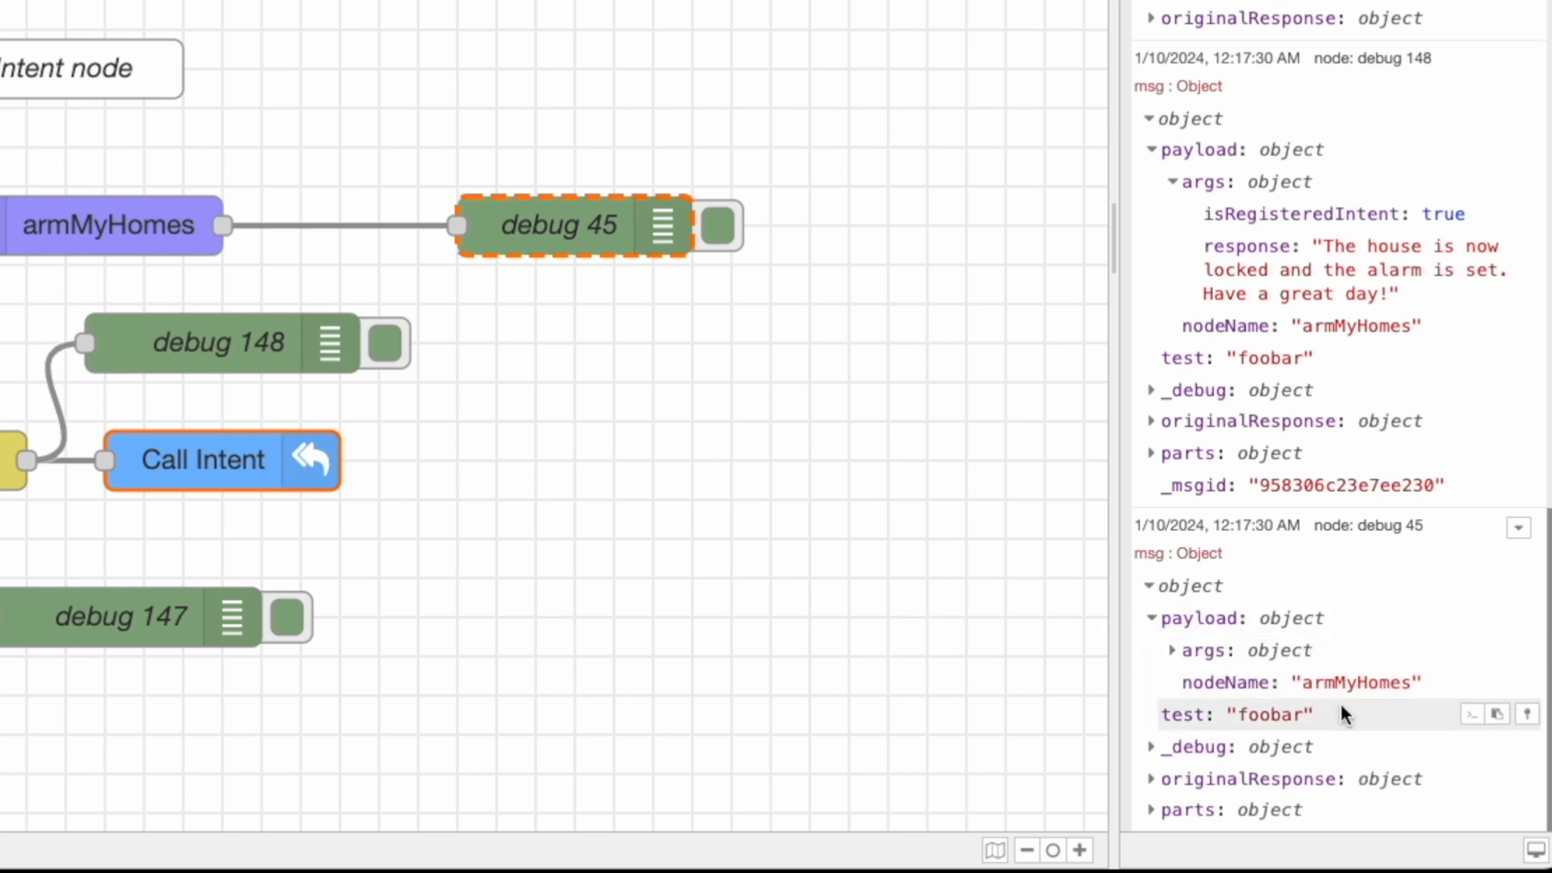
left_click(1204, 617)
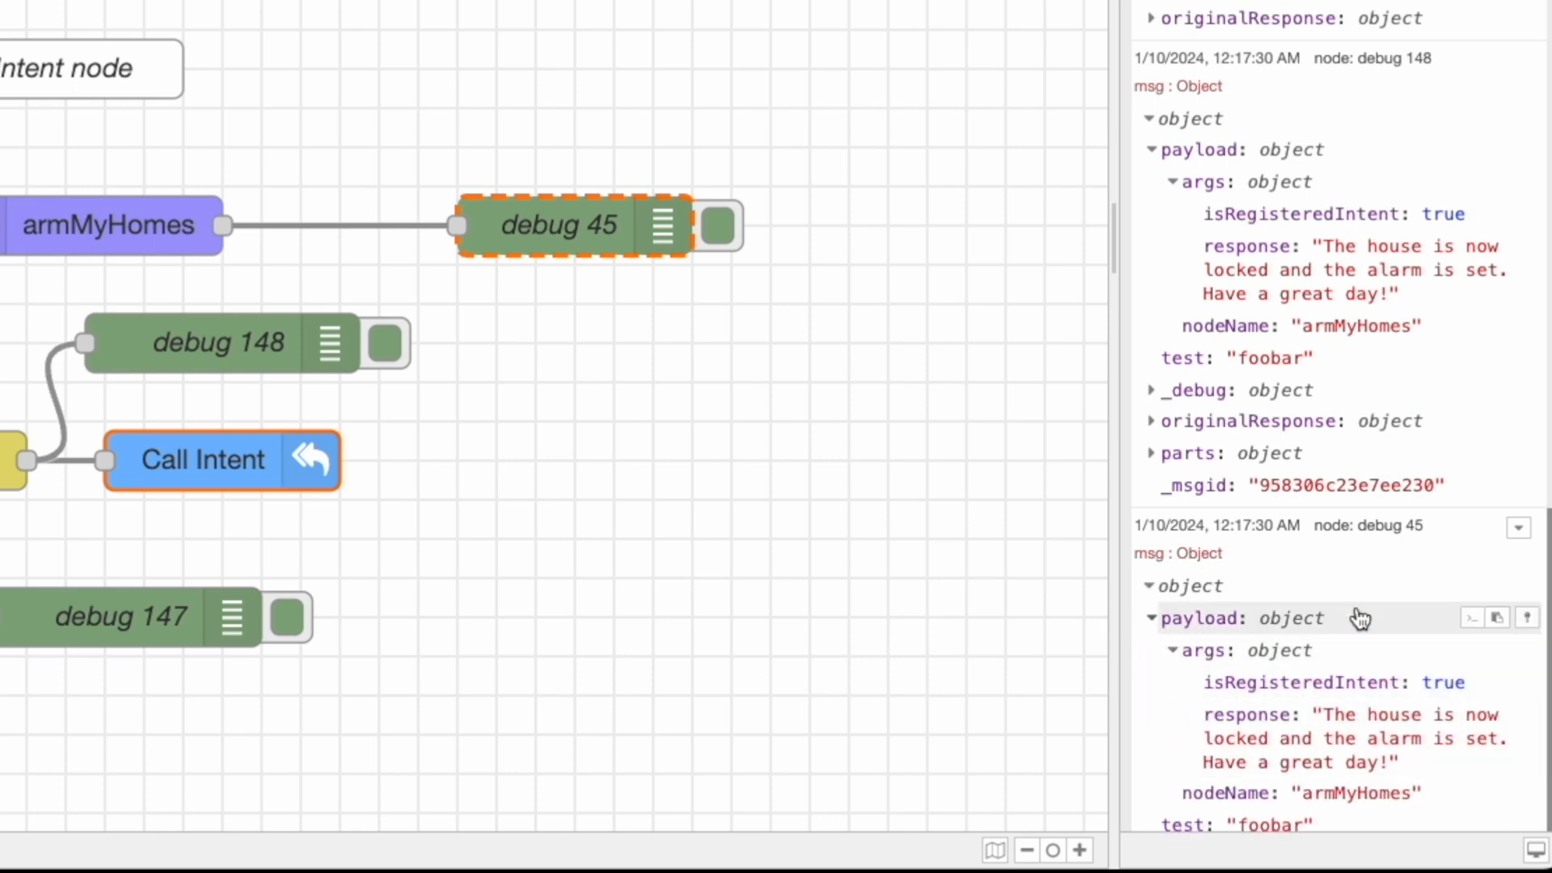